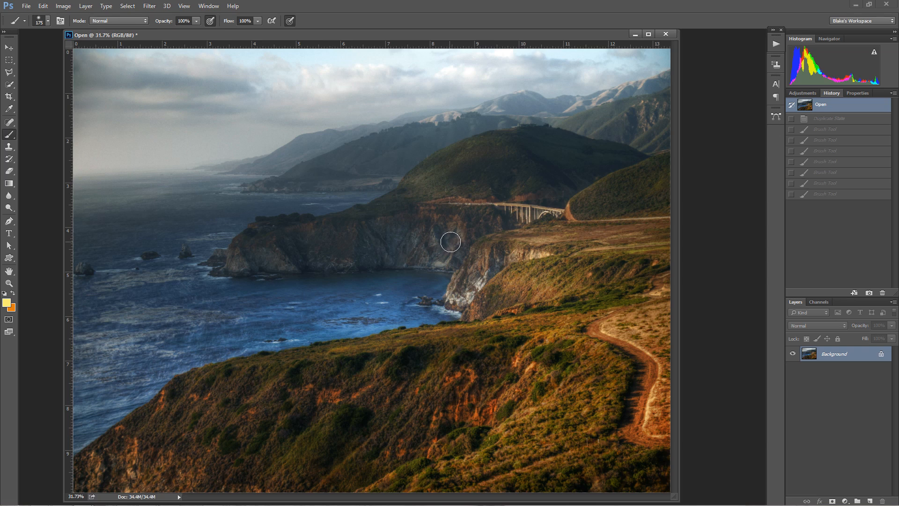
Paint four soft yellow glow dots on the coastline photo's cliffs.
left_click(450, 241)
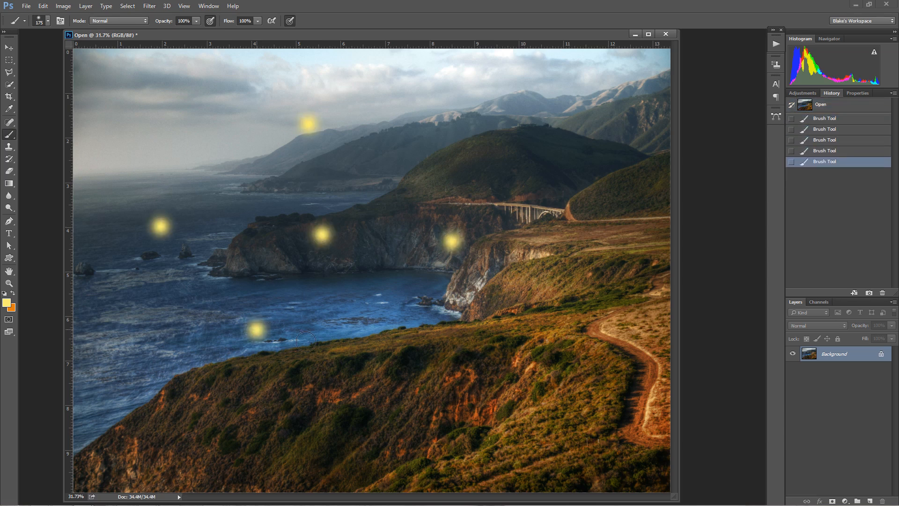
left_click(459, 390)
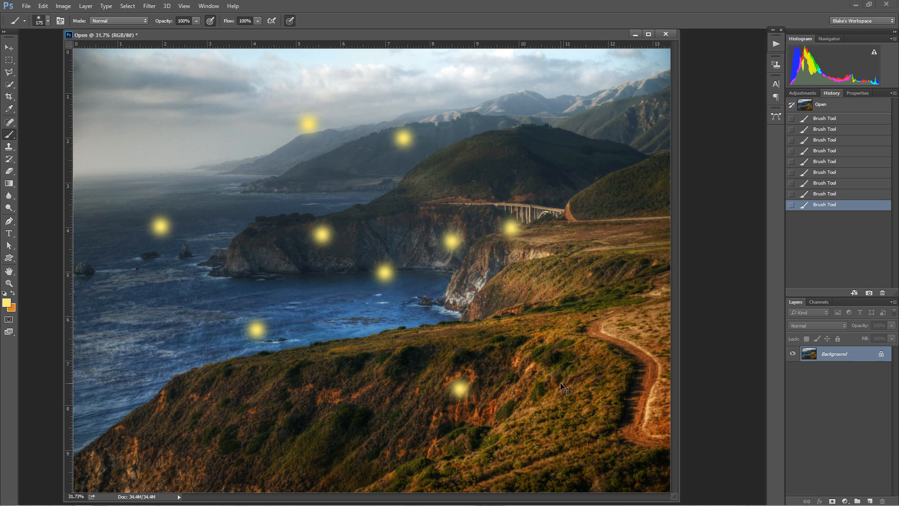
left_click(824, 194)
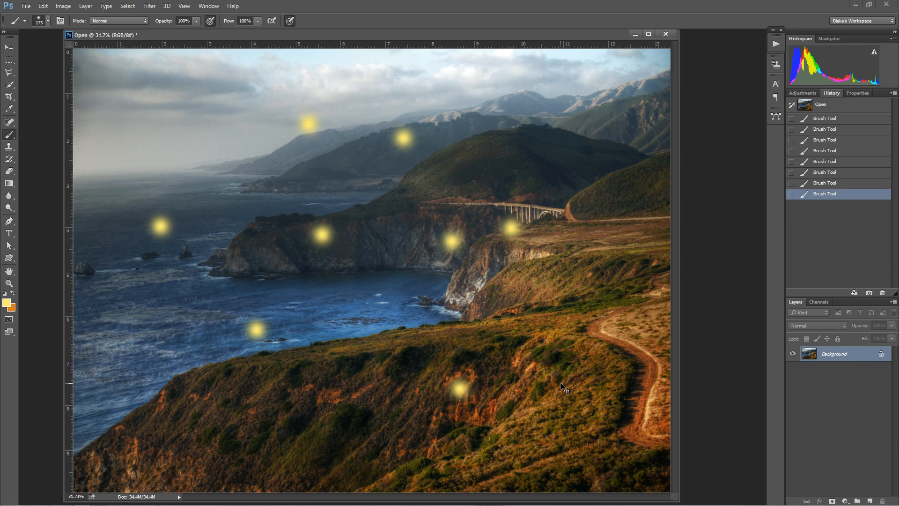
left_click(383, 273)
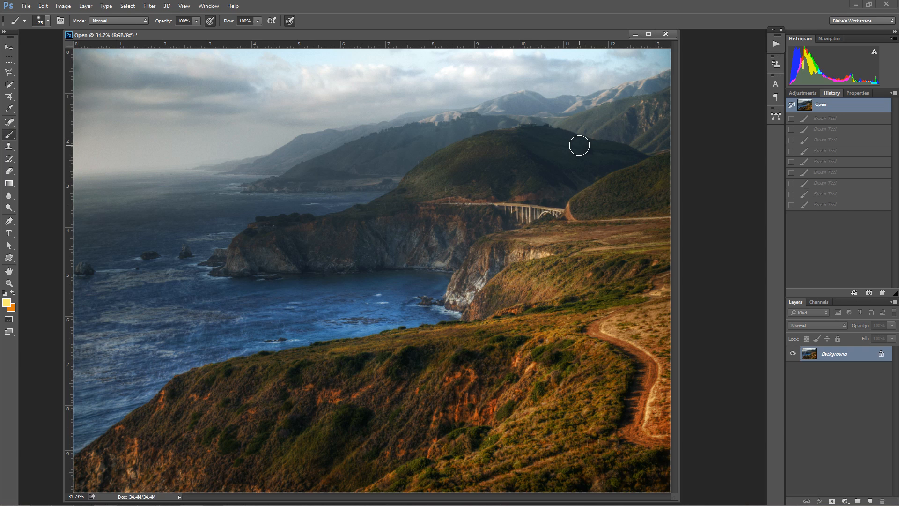
mouse_move(582, 148)
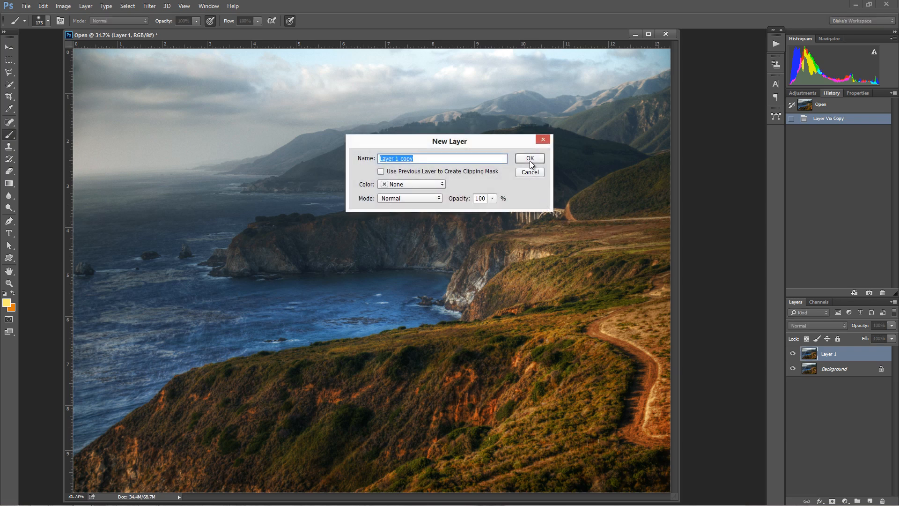
Duplicate the photo layer, apply Levels and Auto Tone, and select Layer 1.
left_click(528, 159)
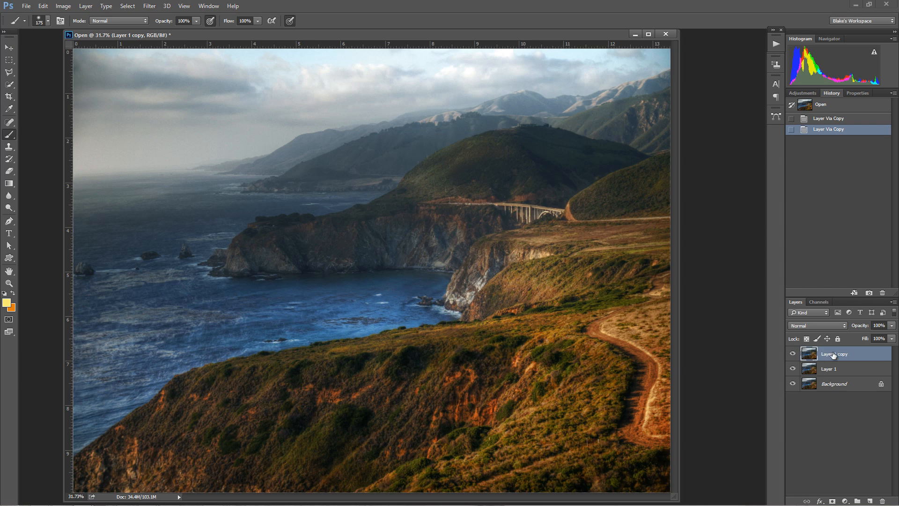
mouse_move(836, 357)
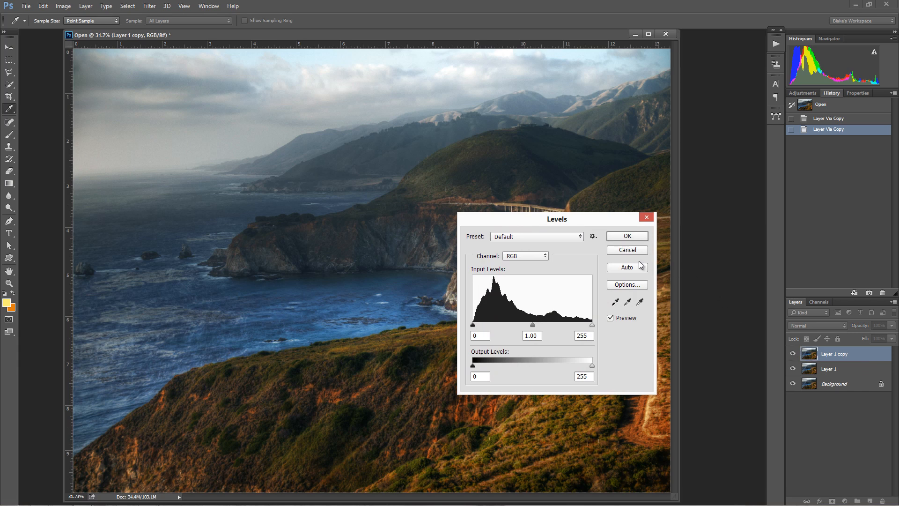
left_click(626, 236)
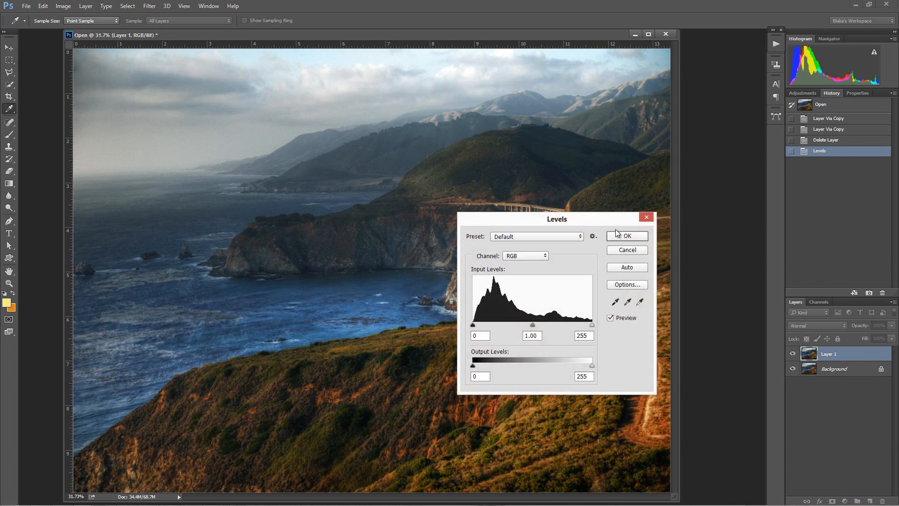
left_click(626, 235)
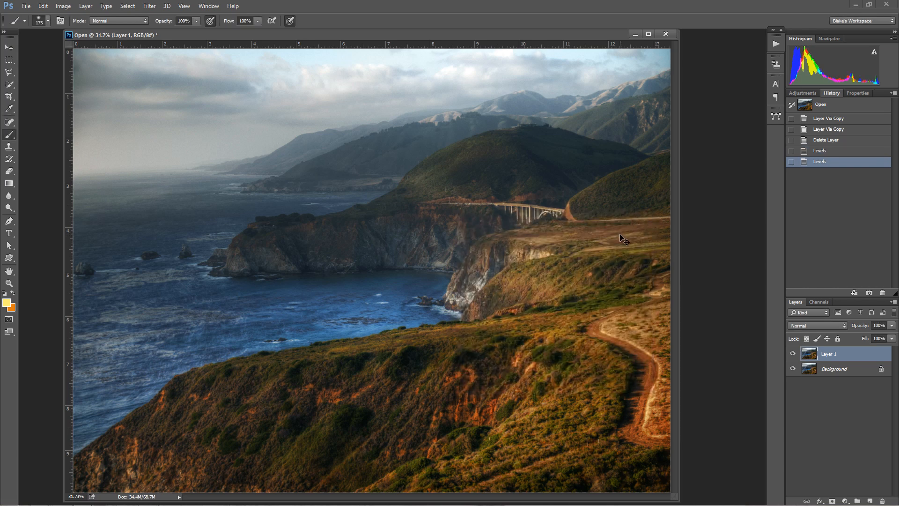
left_click(837, 172)
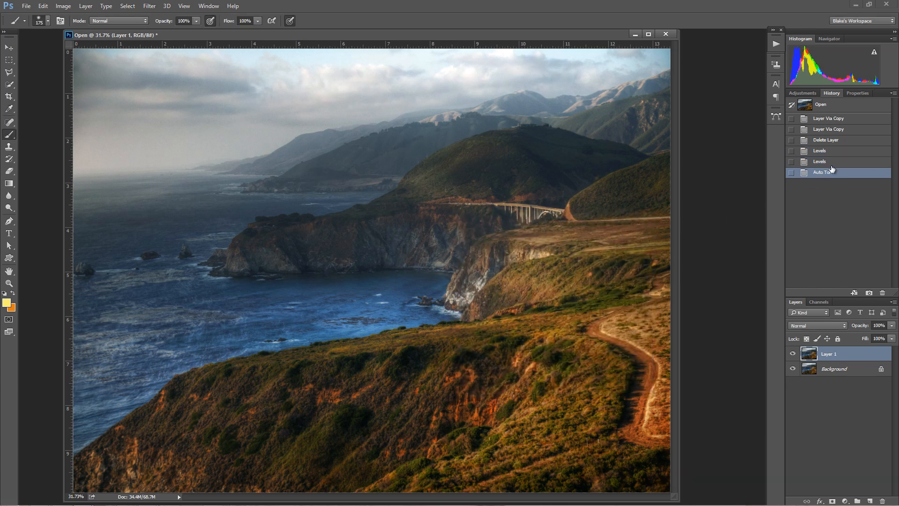
left_click(825, 172)
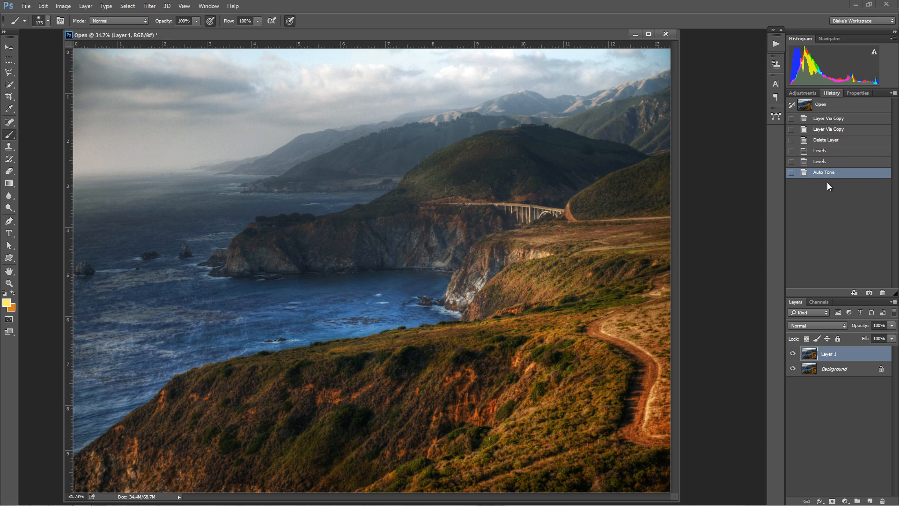
mouse_move(828, 182)
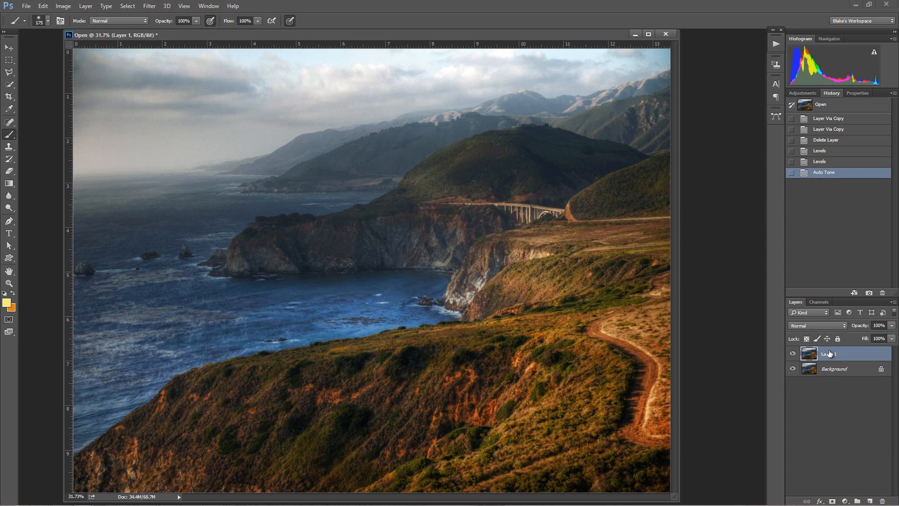
left_click(835, 368)
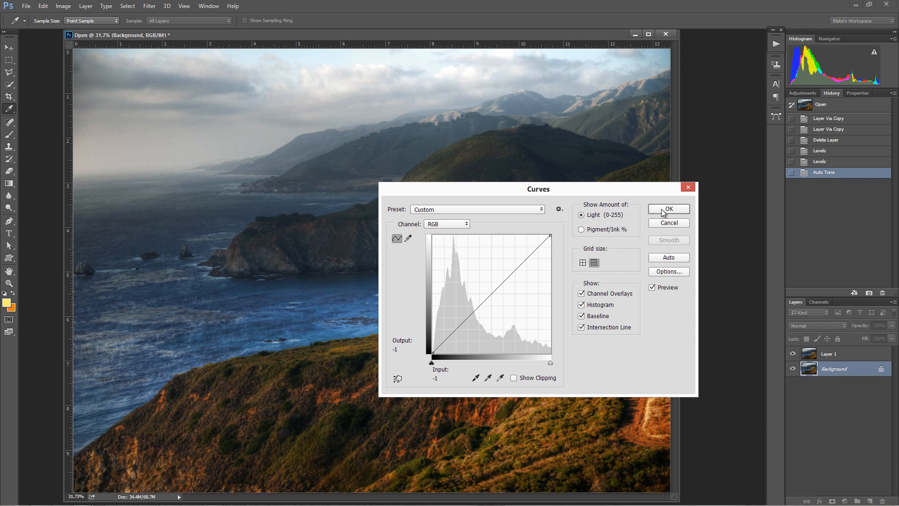
Confirm the Curves dialog with OK to adjust the Background layer.
left_click(669, 209)
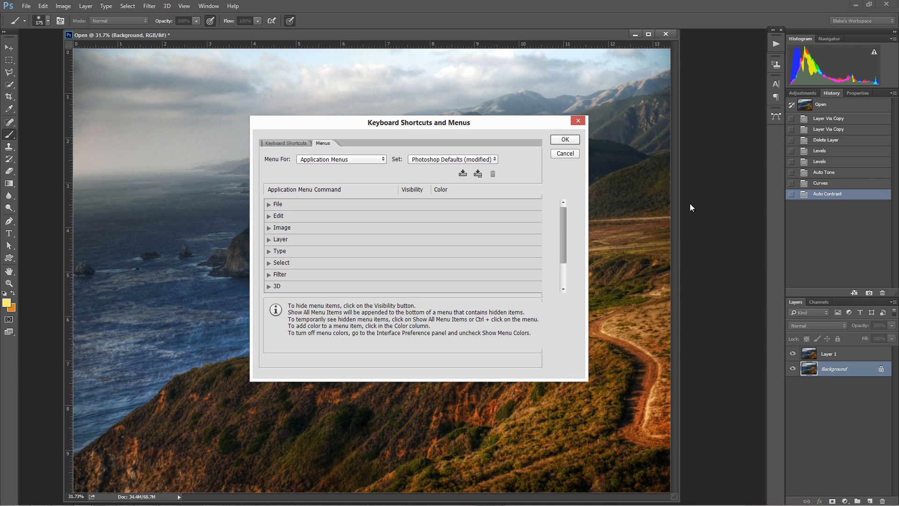
mouse_move(287, 143)
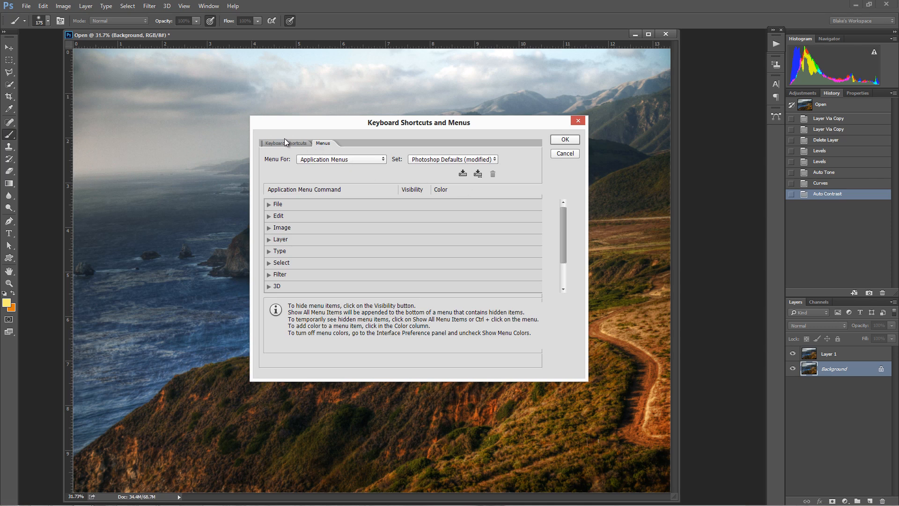
On the Keyboard Shortcuts tab, expand and collapse the File command shortcuts.
left_click(286, 143)
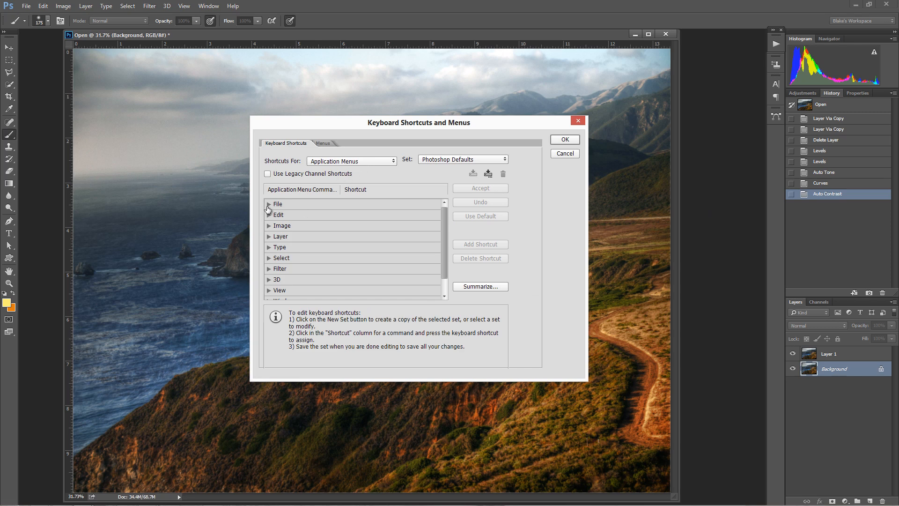
mouse_move(348, 268)
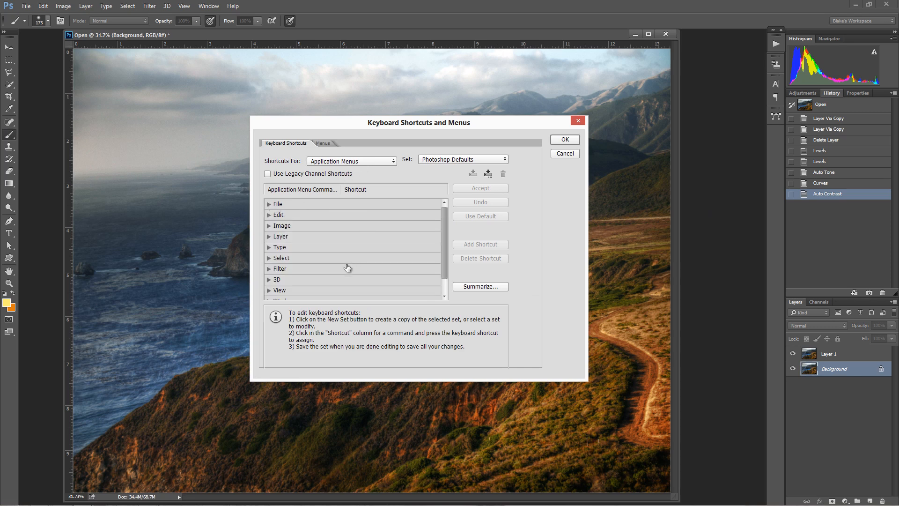
left_click(277, 203)
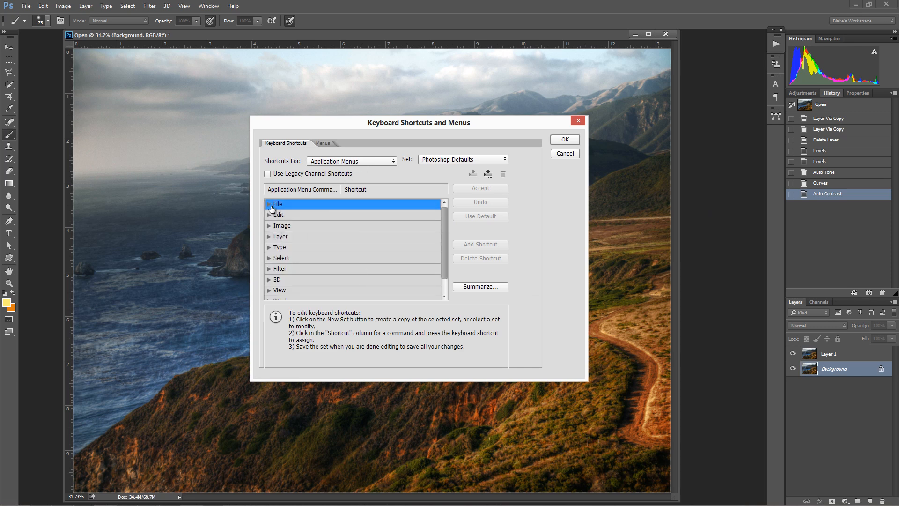
left_click(269, 203)
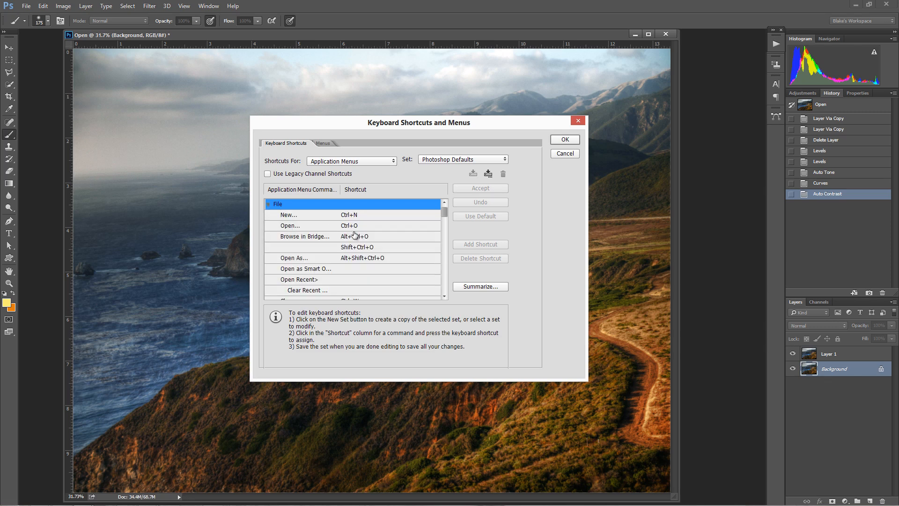
mouse_move(406, 225)
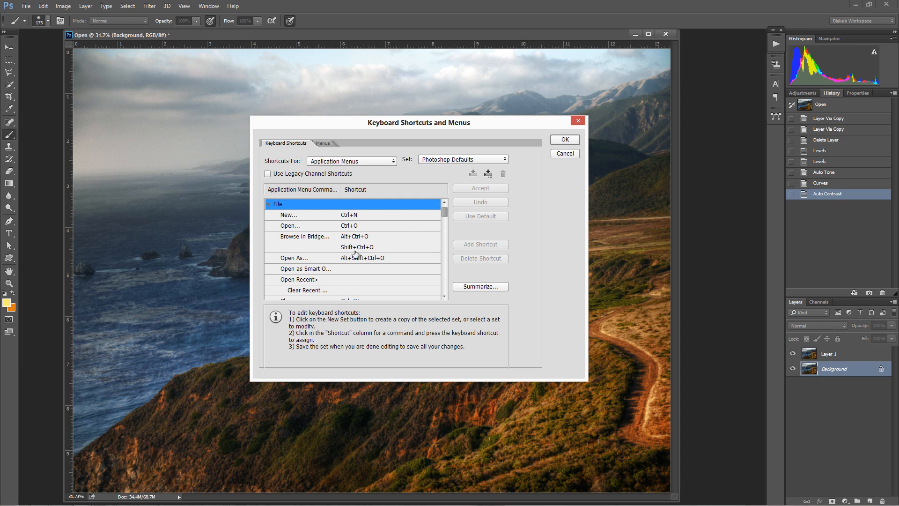
mouse_move(406, 254)
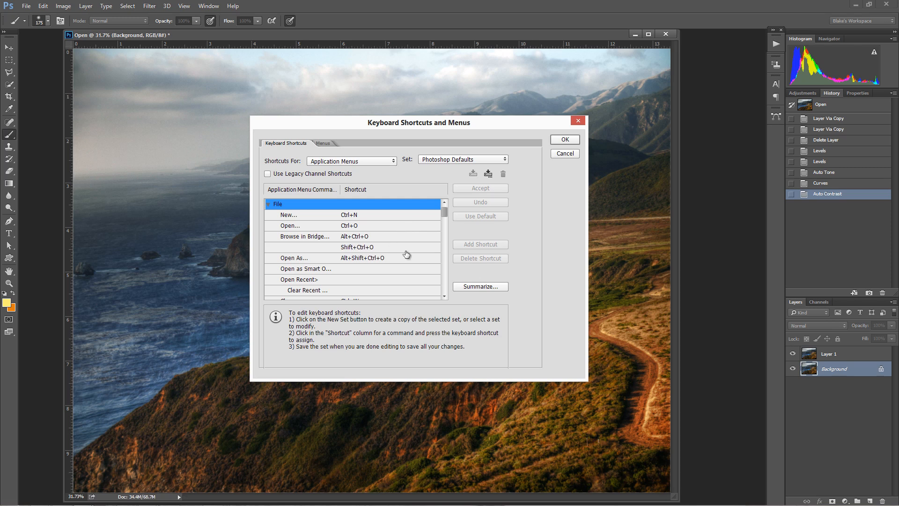
mouse_move(353, 222)
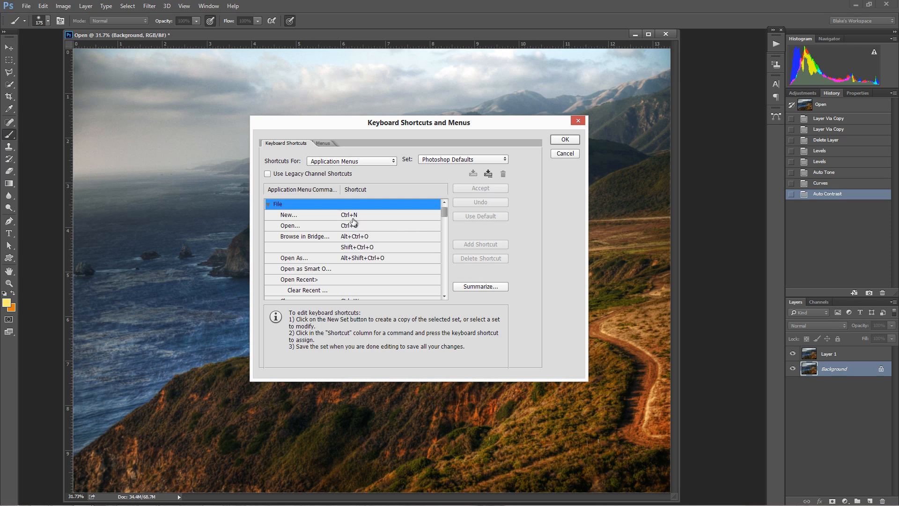
left_click(268, 203)
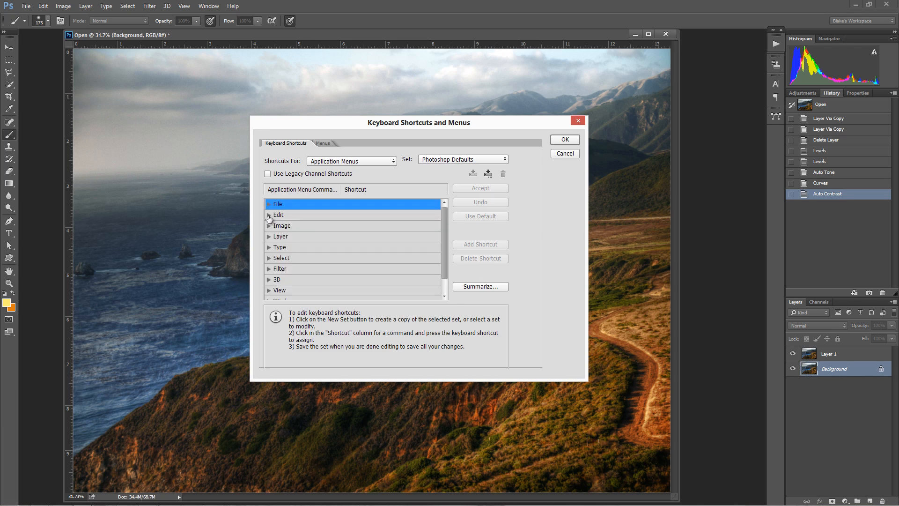
Scroll through Edit's shortcut list, collapse it, and expand the Image commands.
left_click(268, 215)
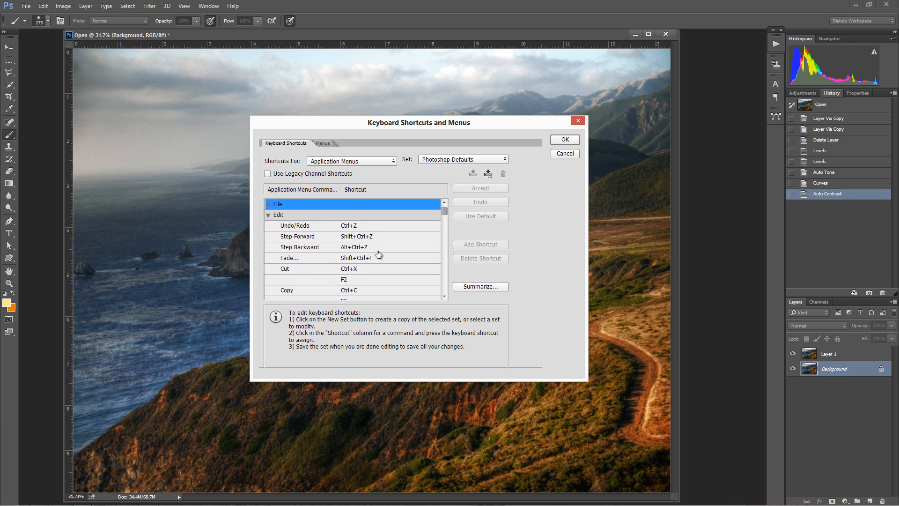
mouse_move(363, 249)
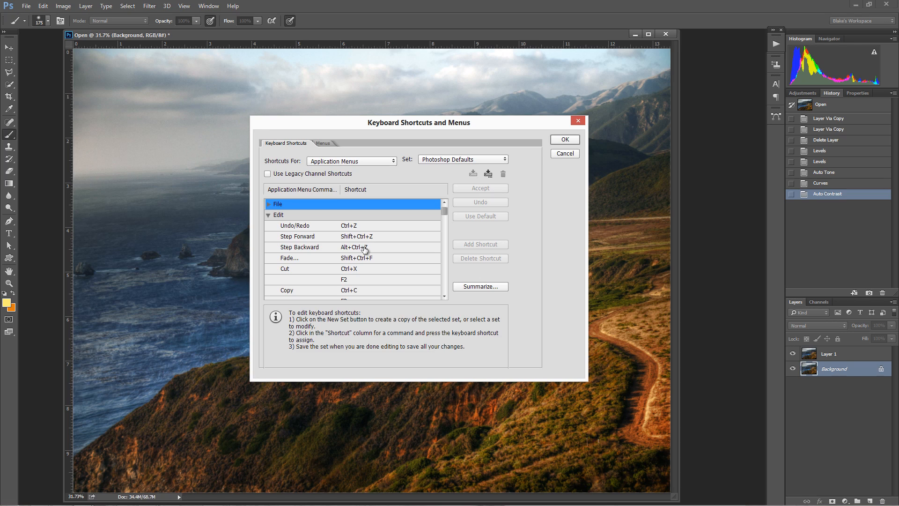
mouse_move(434, 260)
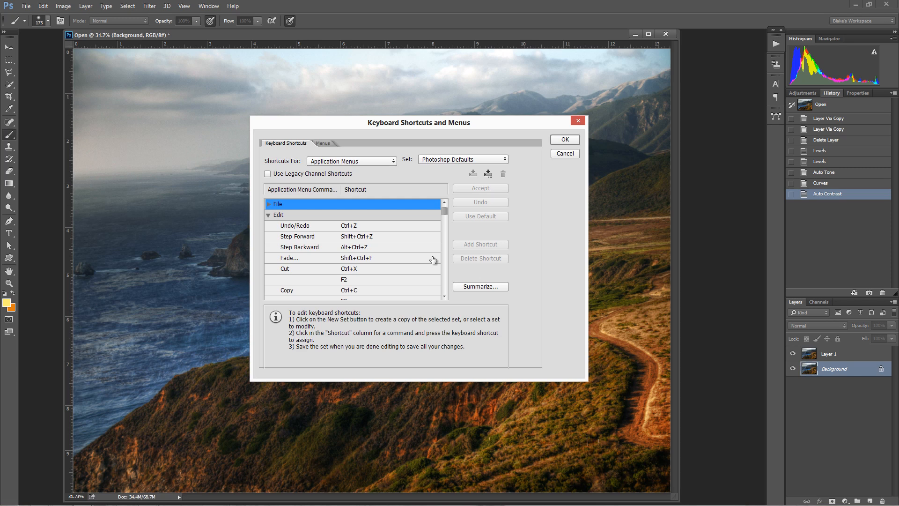
mouse_move(437, 301)
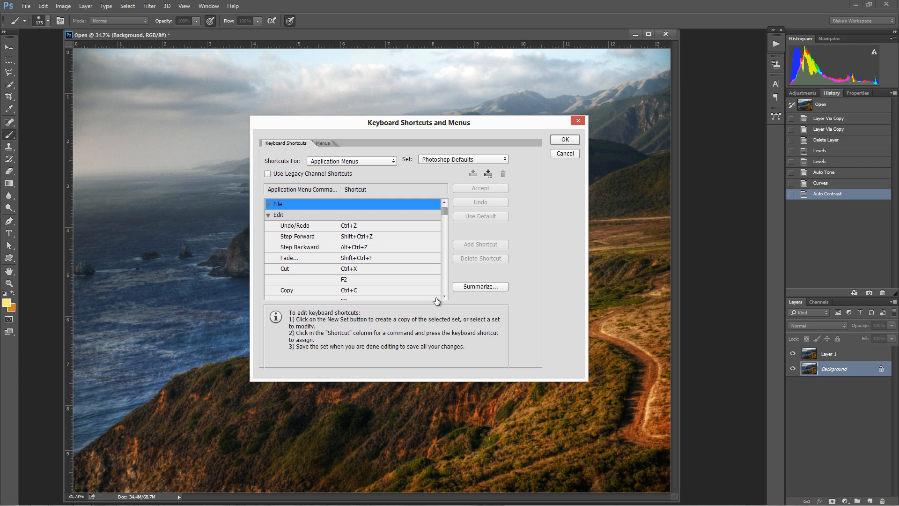
scroll("down", 3)
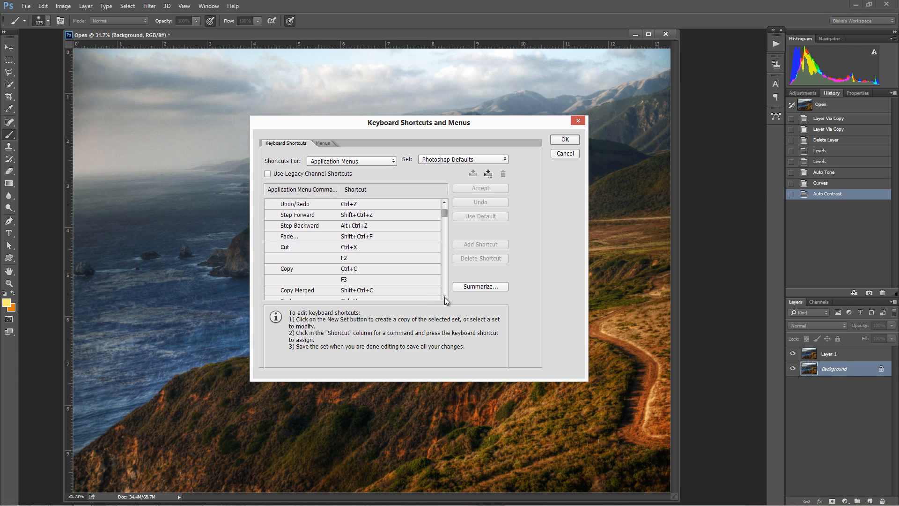
scroll("down", 3)
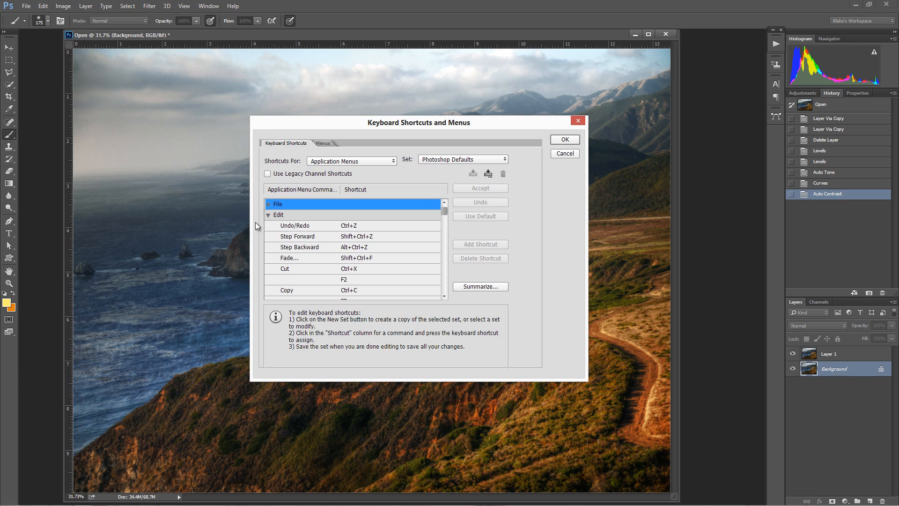
left_click(268, 215)
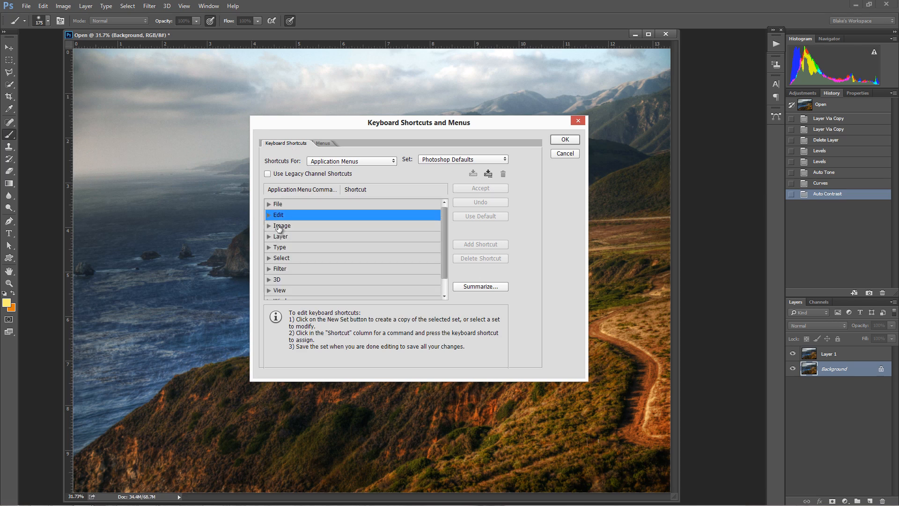
left_click(282, 225)
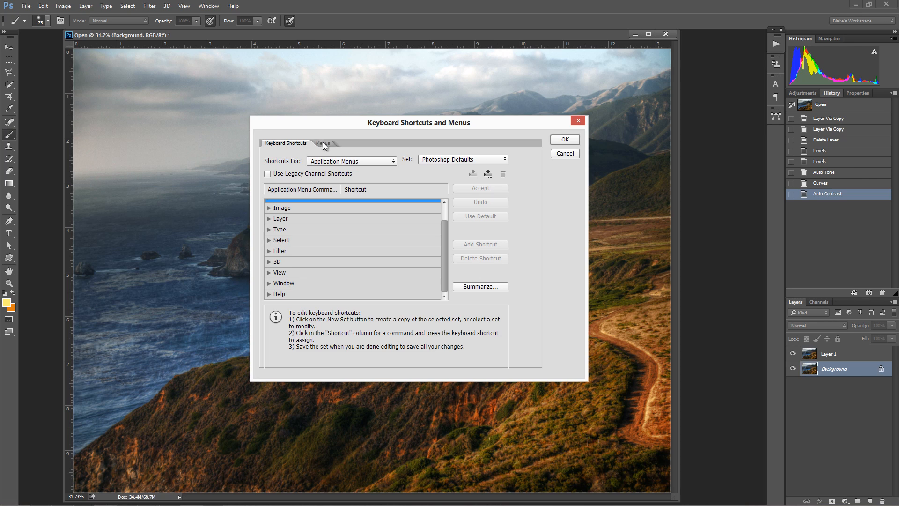
On the Menus tab, hide RGB Color under Image > Mode by toggling its eye icon.
left_click(322, 143)
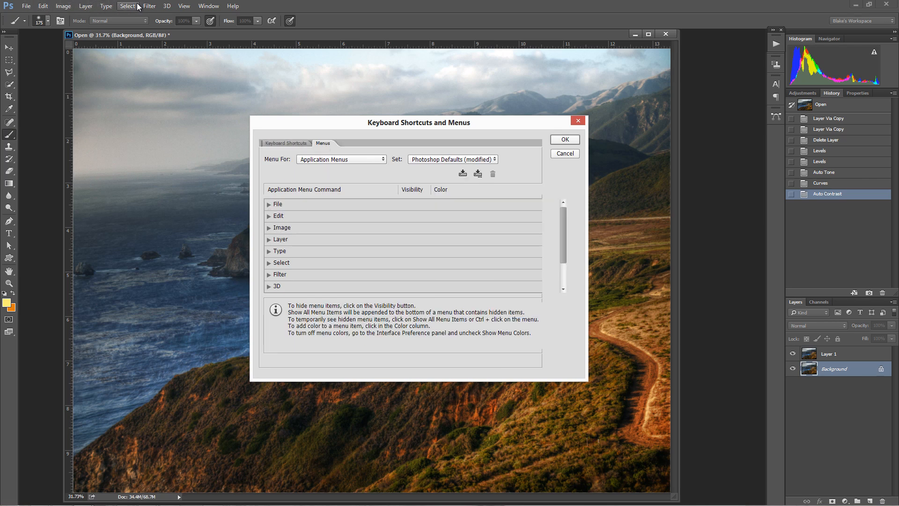
mouse_move(6, 30)
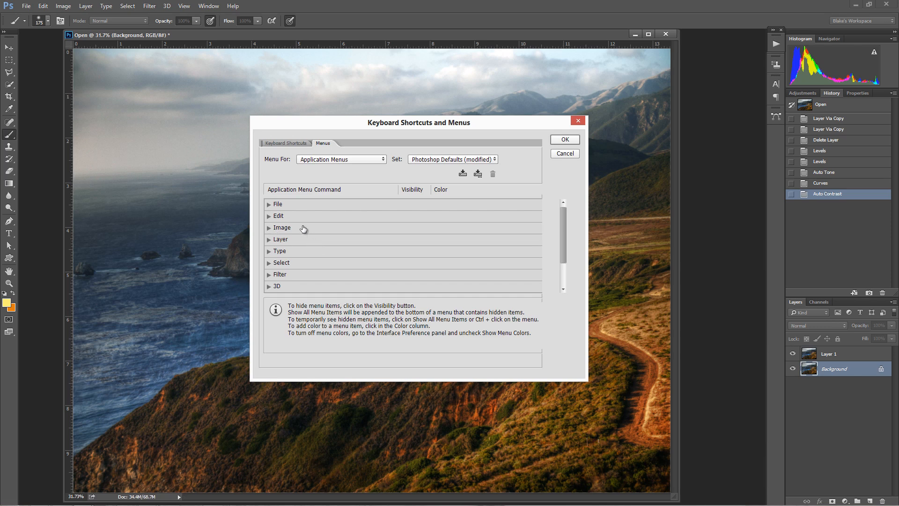
mouse_move(268, 230)
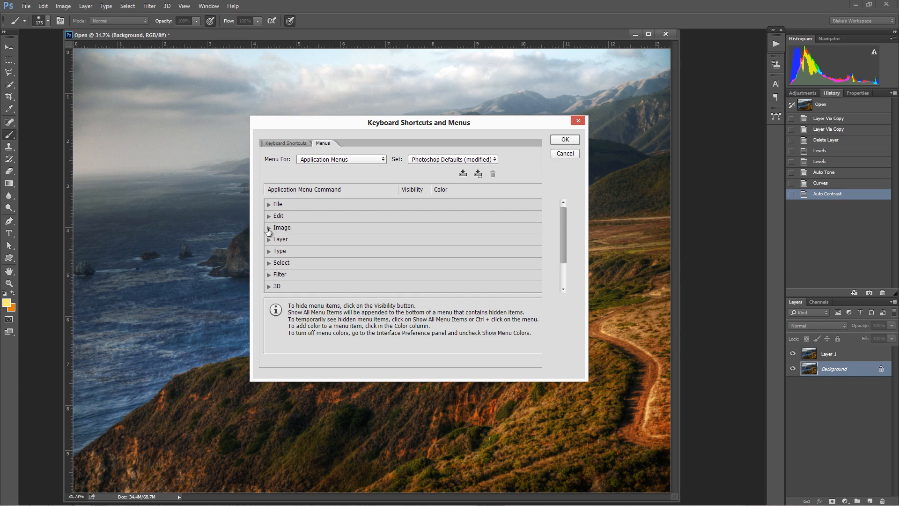
left_click(268, 228)
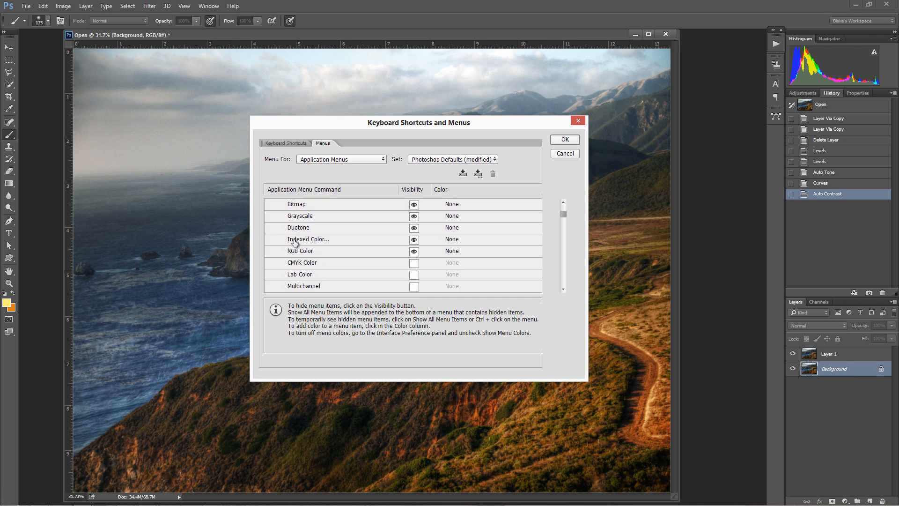
mouse_move(373, 264)
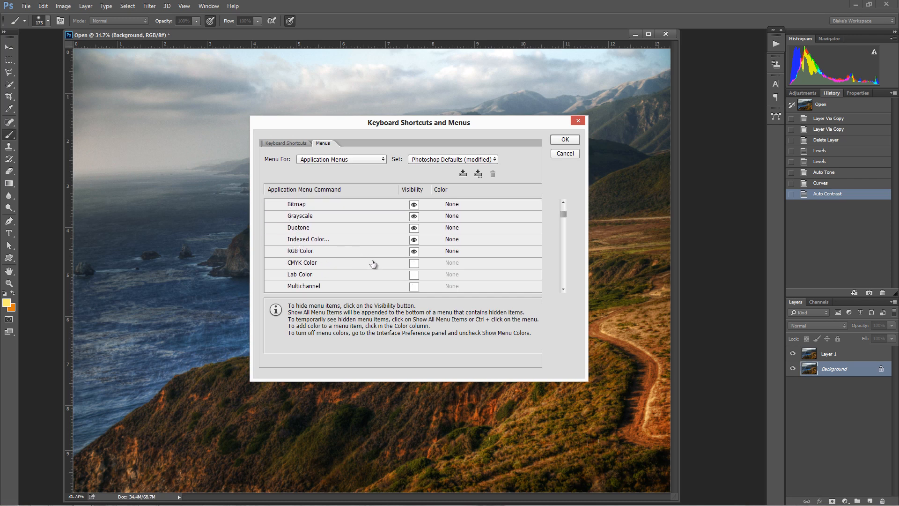
mouse_move(366, 262)
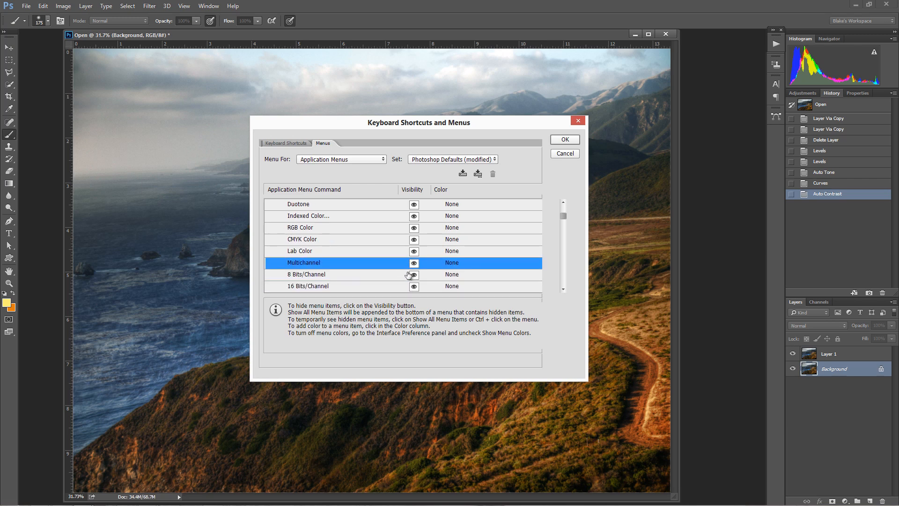
left_click(299, 228)
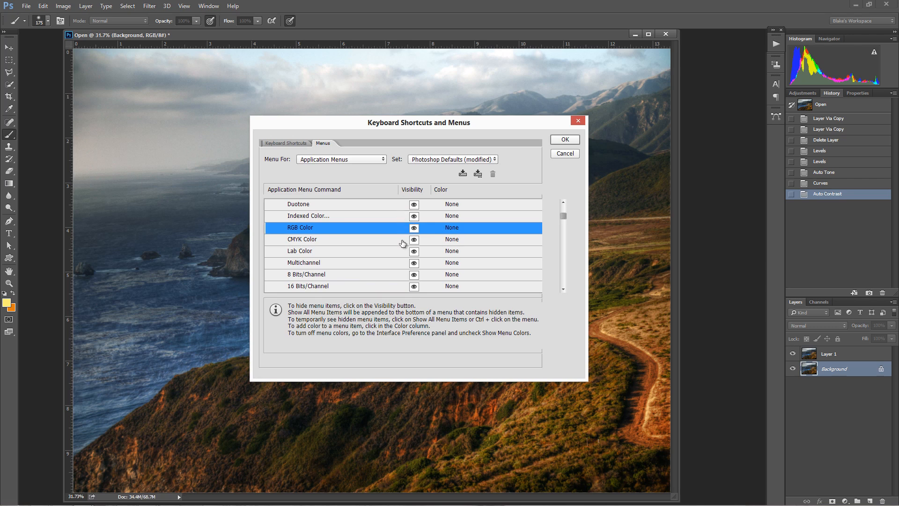
left_click(414, 228)
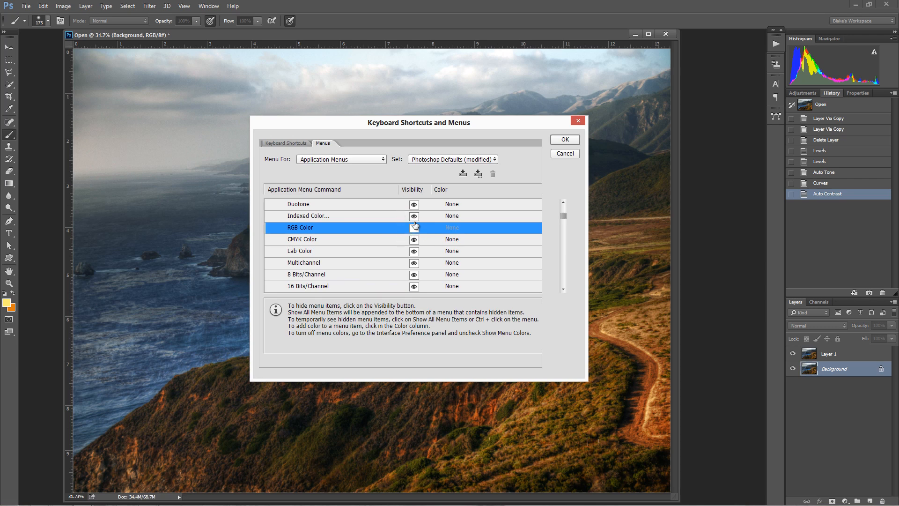
left_click(414, 228)
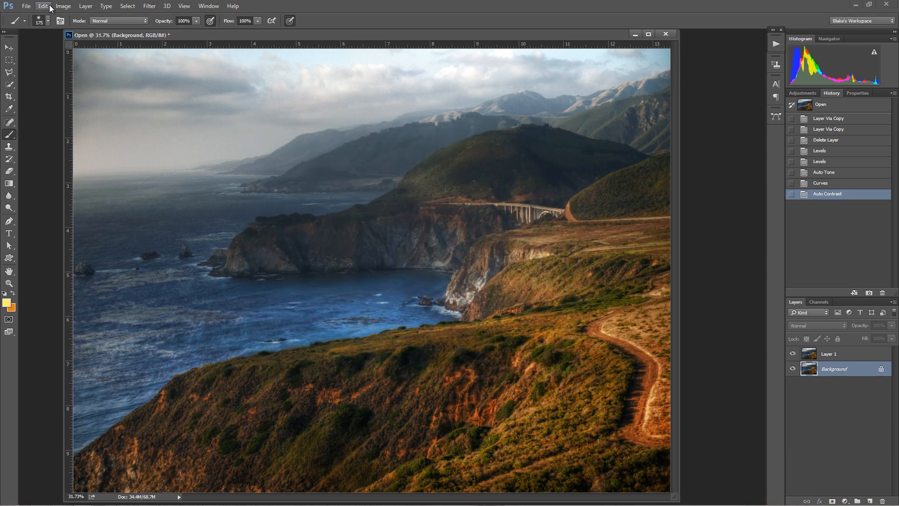
Open the Image menu to confirm RGB Color and CMYK Color are gone from Mode.
left_click(63, 6)
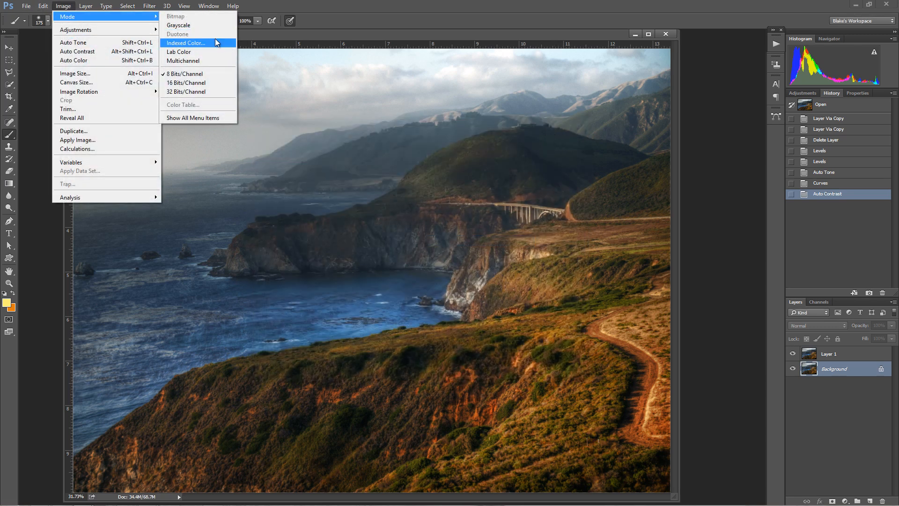
mouse_move(194, 37)
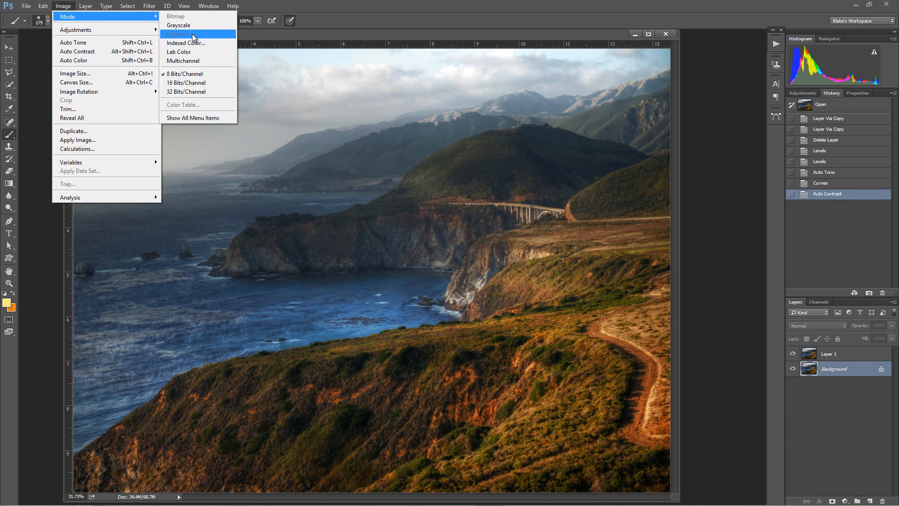
mouse_move(192, 43)
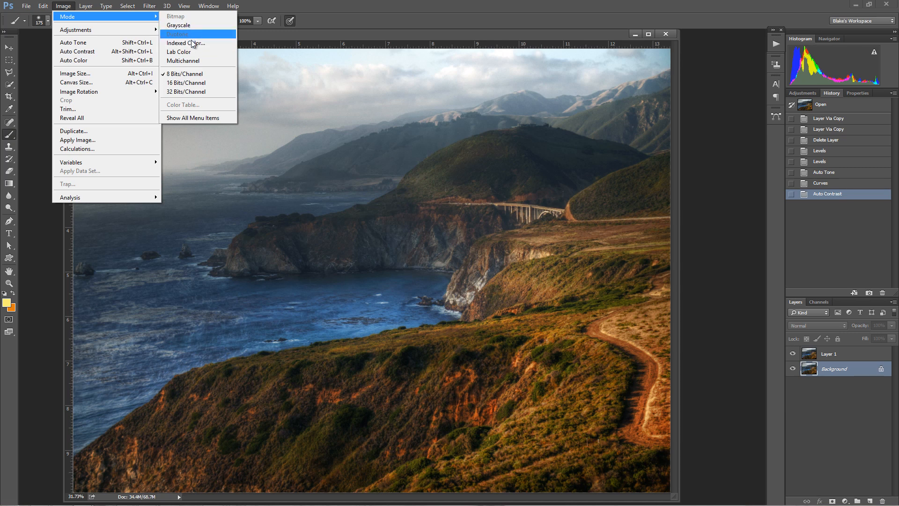
mouse_move(189, 33)
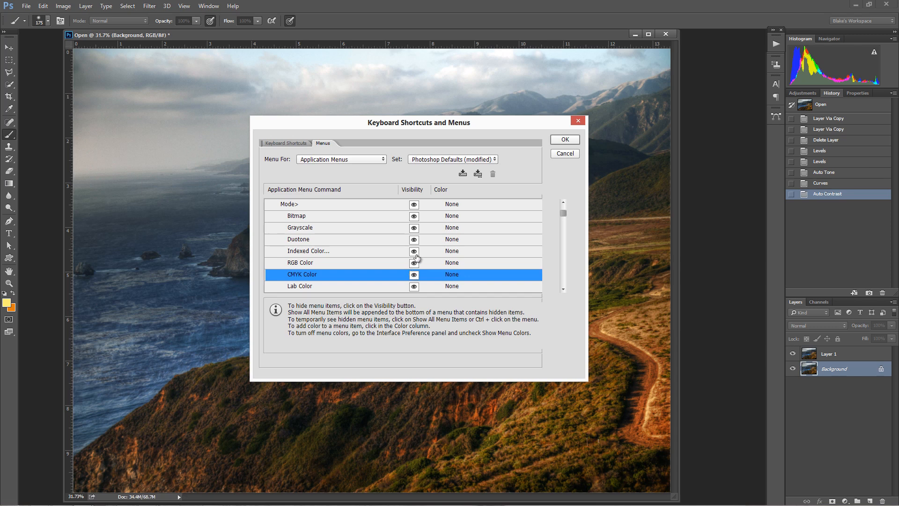
mouse_move(368, 275)
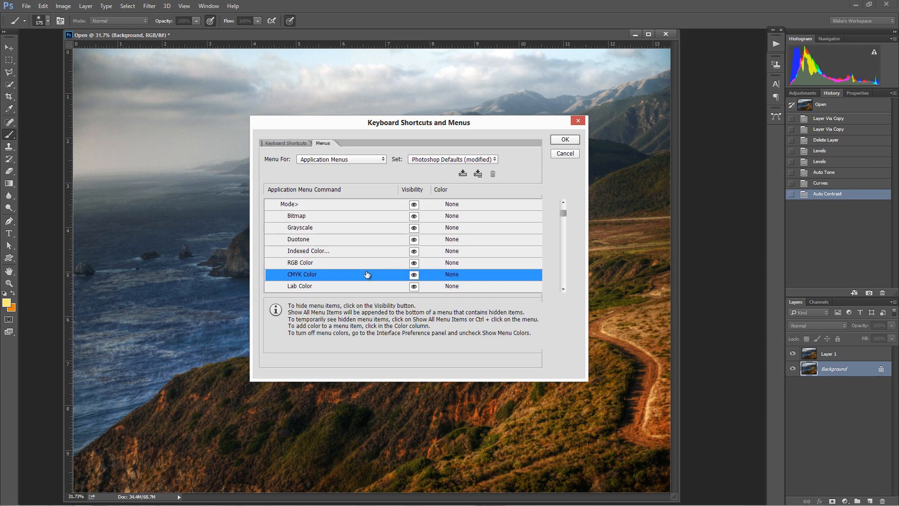
Set RGB Color's menu colour to Red, then check it in Image > Mode.
left_click(299, 262)
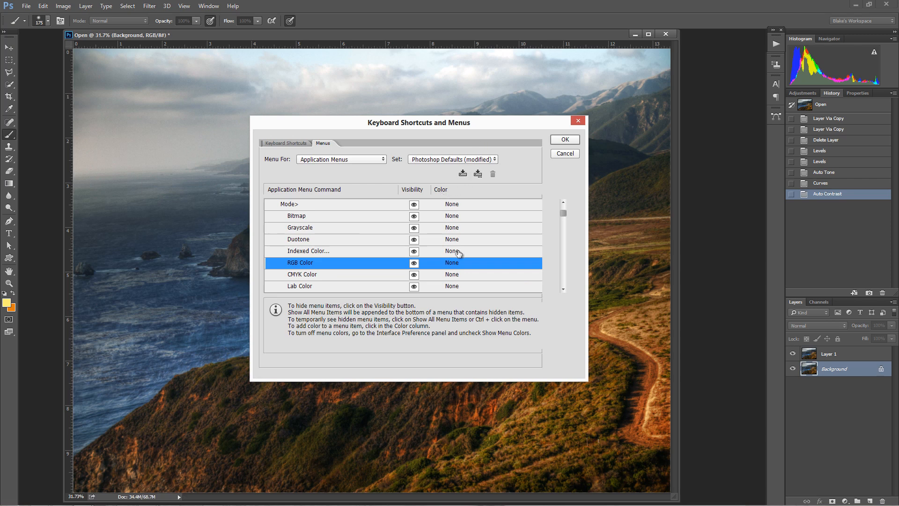
left_click(452, 262)
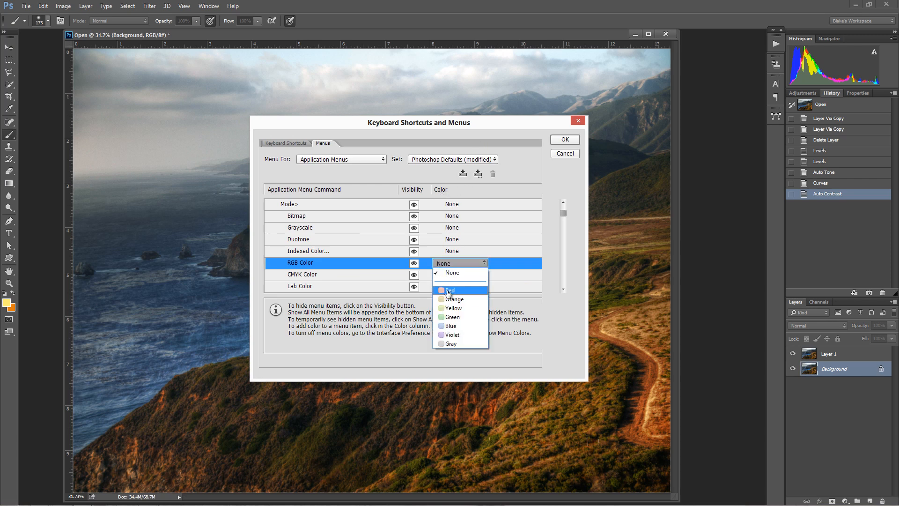
left_click(449, 291)
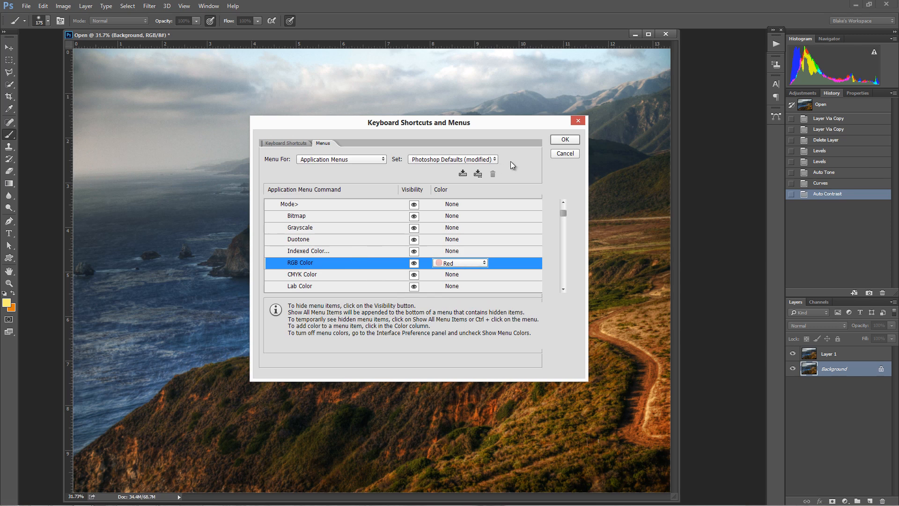
left_click(564, 140)
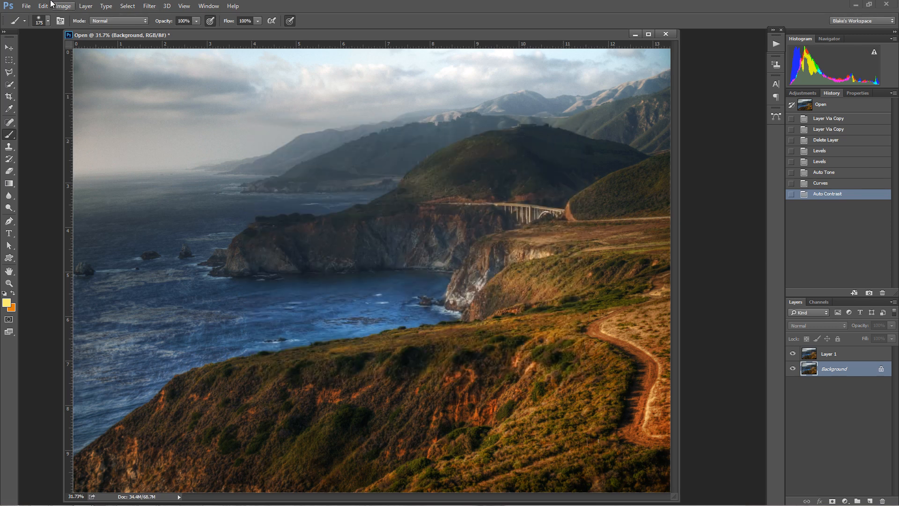
left_click(64, 5)
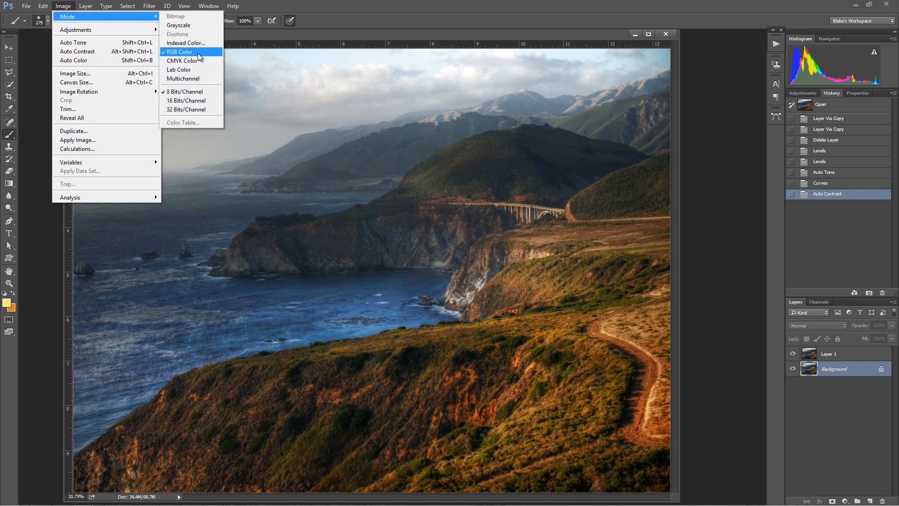
mouse_move(184, 43)
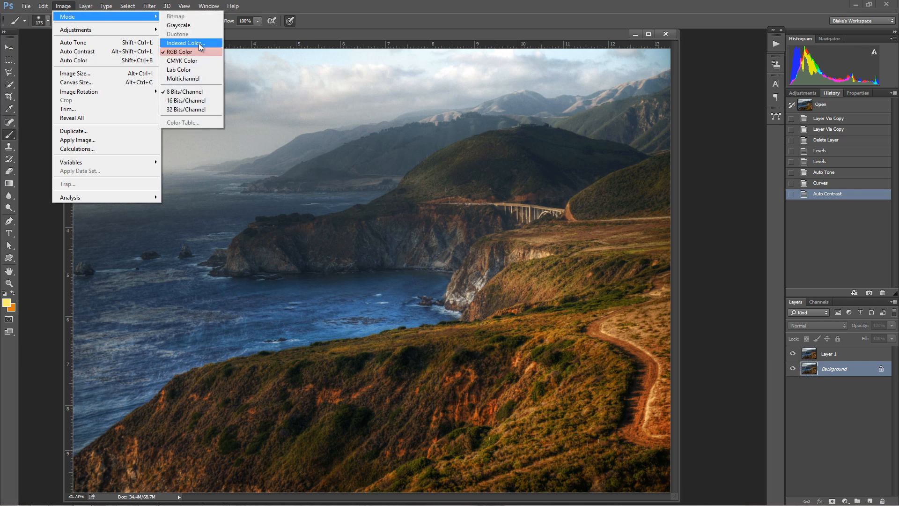
mouse_move(204, 69)
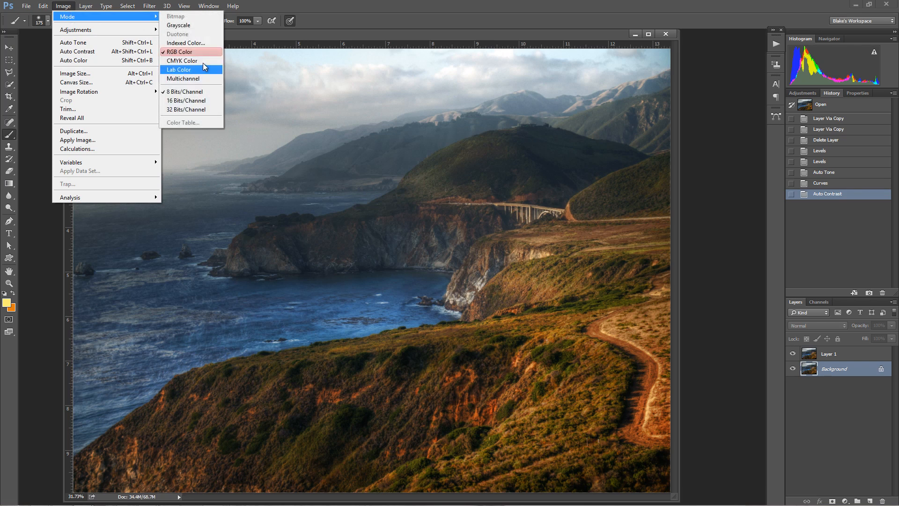
mouse_move(183, 61)
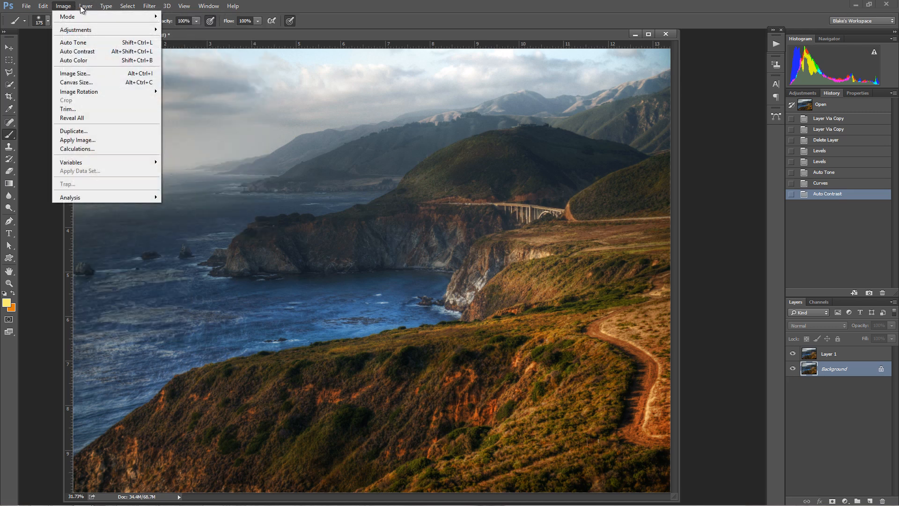
left_click(67, 15)
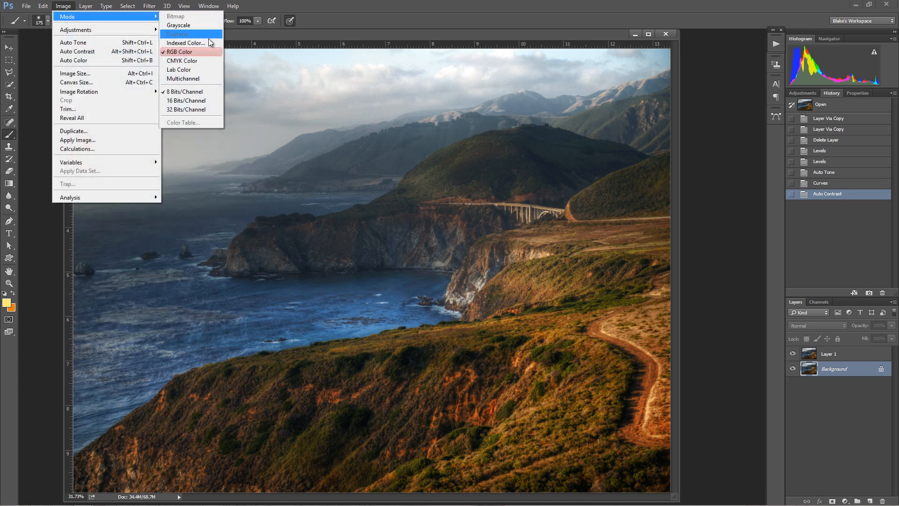
Colour-code the Window menu's Actions command orange and check it in the Window menu.
left_click(208, 6)
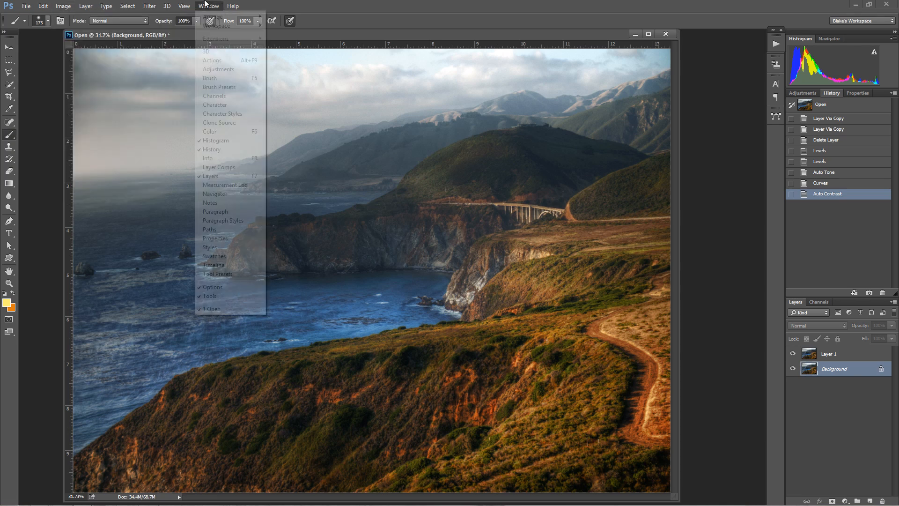
mouse_move(215, 61)
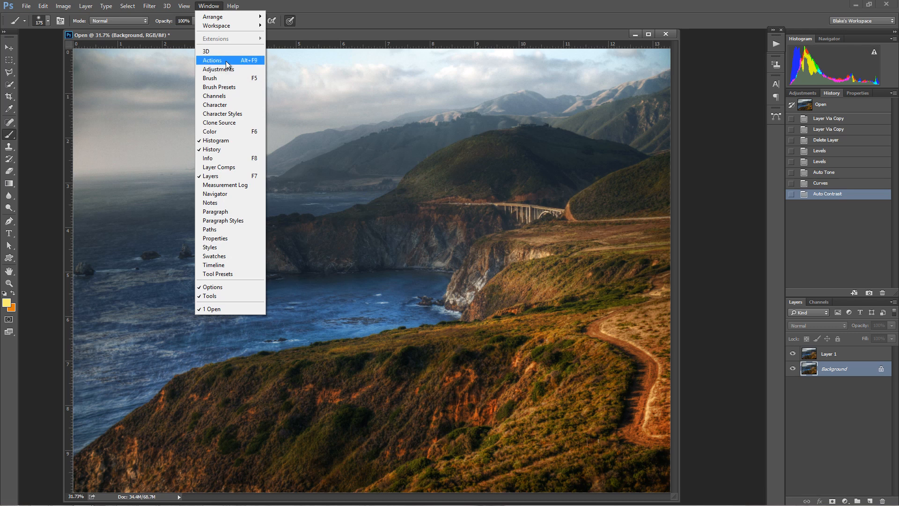
mouse_move(227, 64)
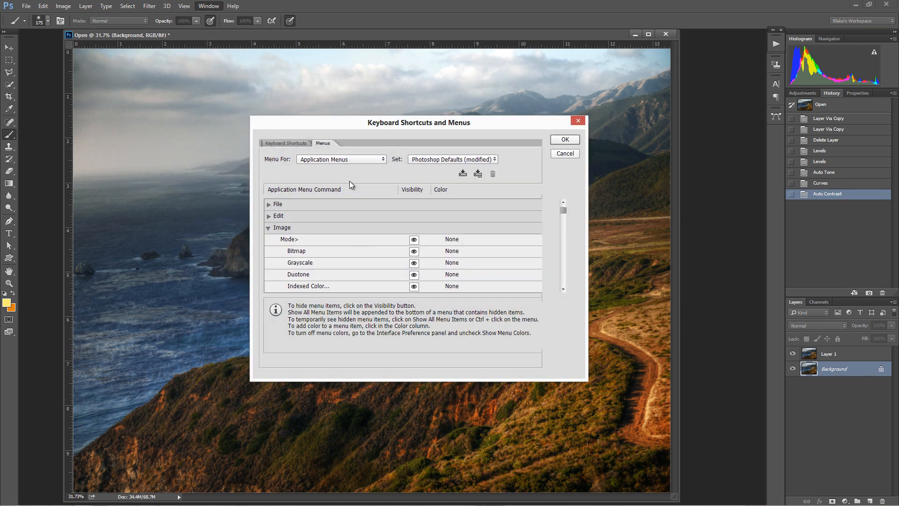
scroll("down", 3)
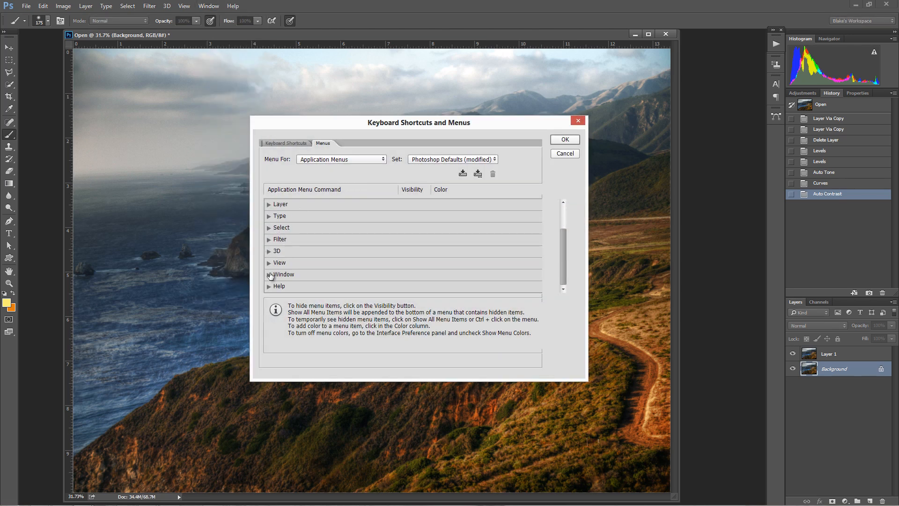
left_click(269, 274)
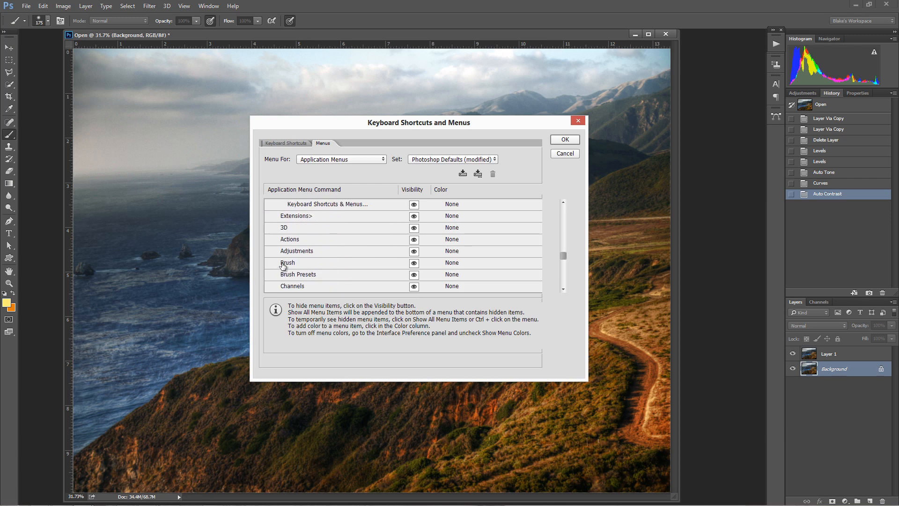
left_click(452, 239)
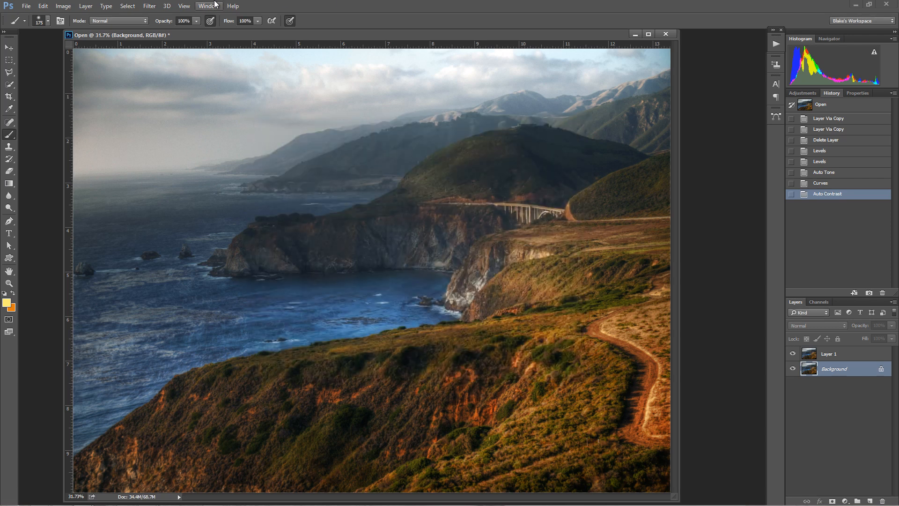
left_click(208, 6)
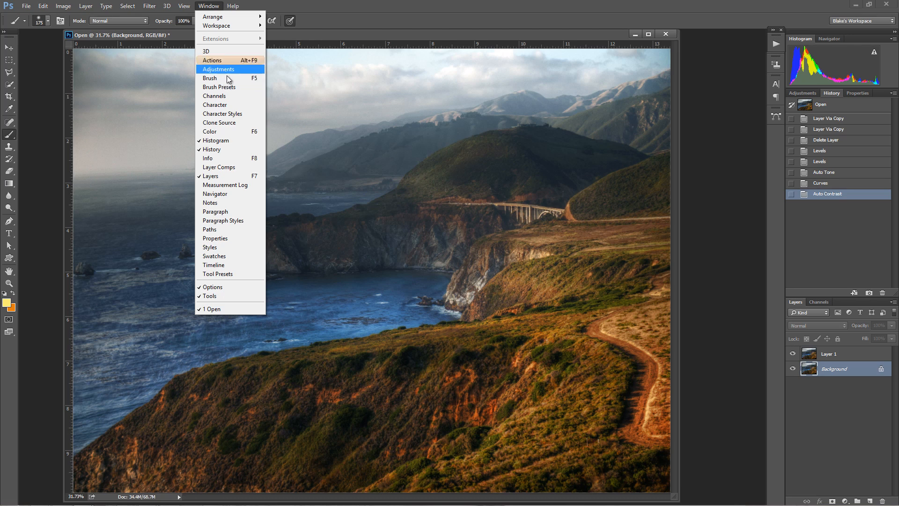
mouse_move(266, 183)
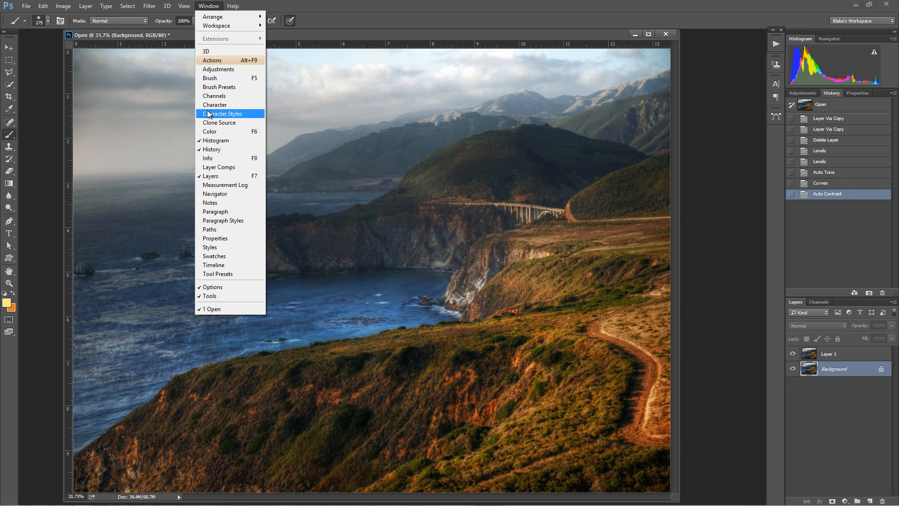
mouse_move(209, 115)
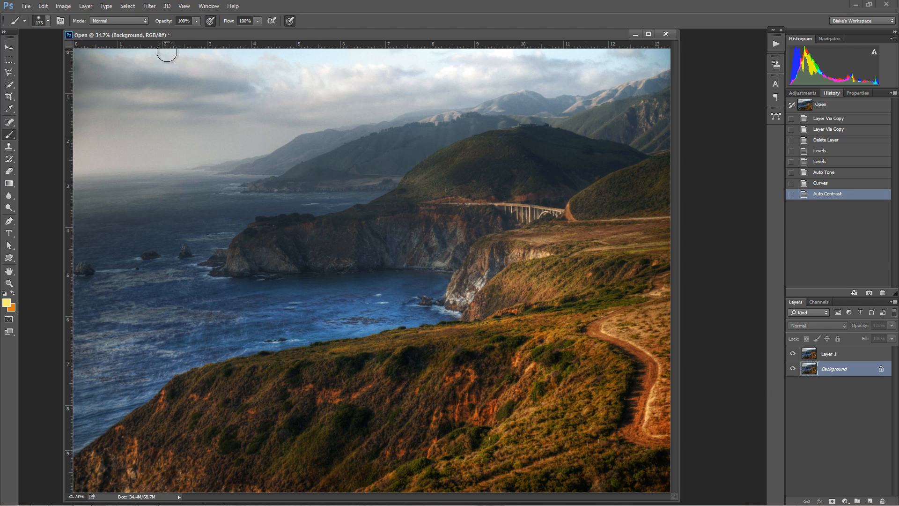
mouse_move(168, 54)
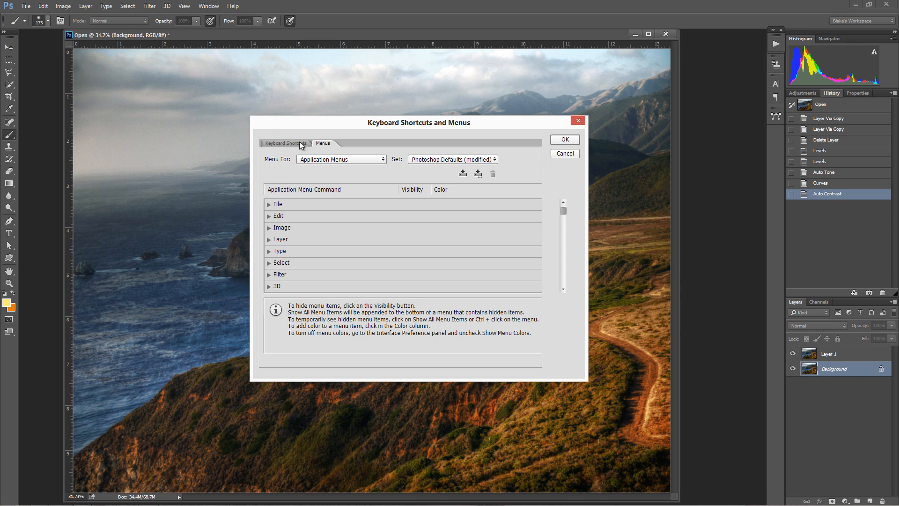
Summarize the default keyboard shortcuts into an HTML file saved on the Desktop.
left_click(286, 143)
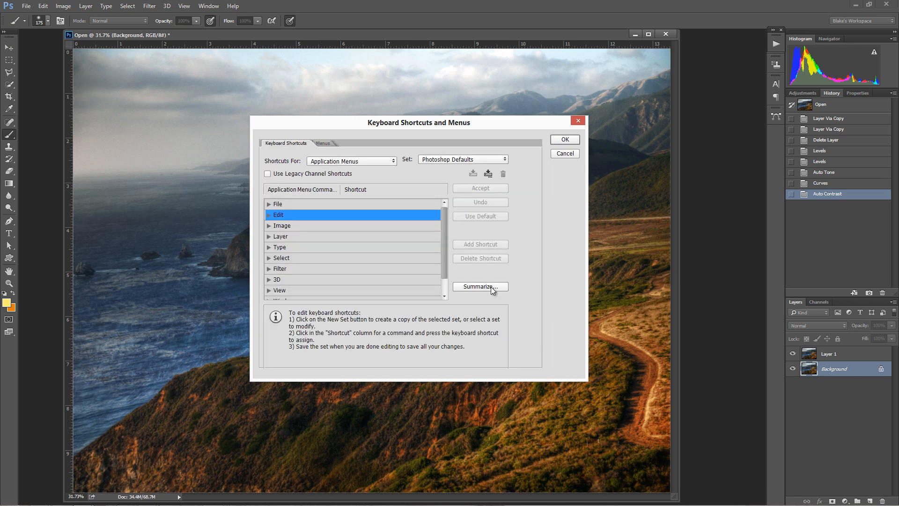
mouse_move(483, 291)
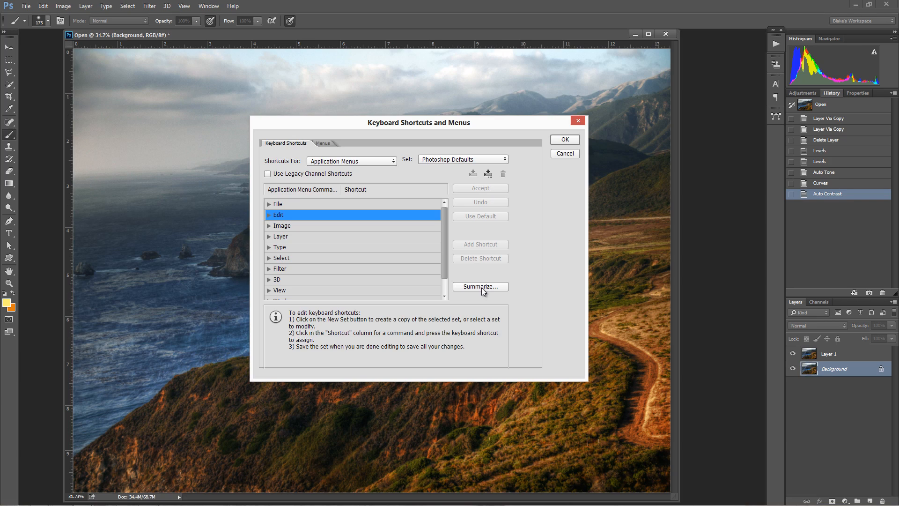
left_click(480, 286)
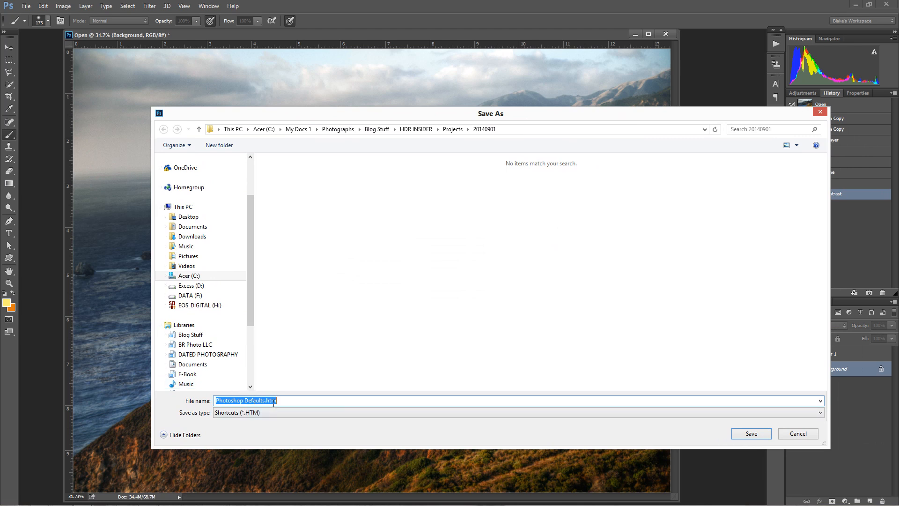
left_click(183, 207)
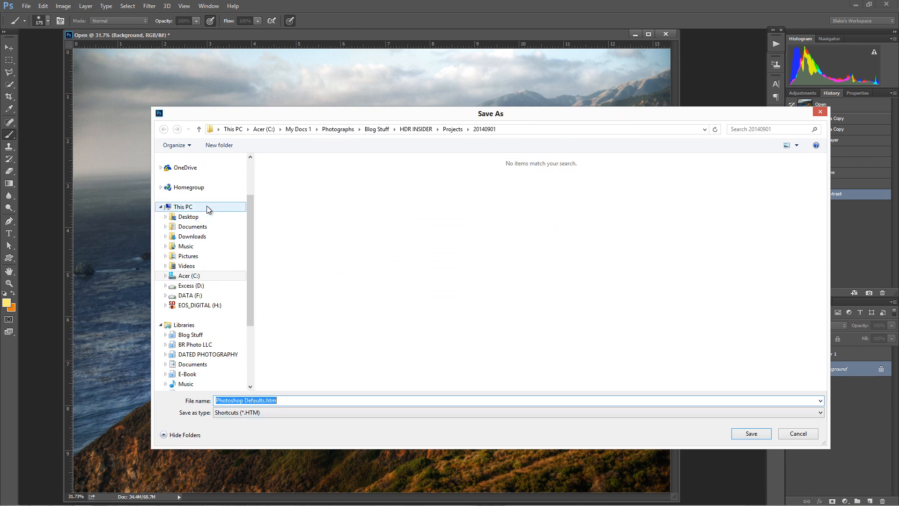
left_click(188, 216)
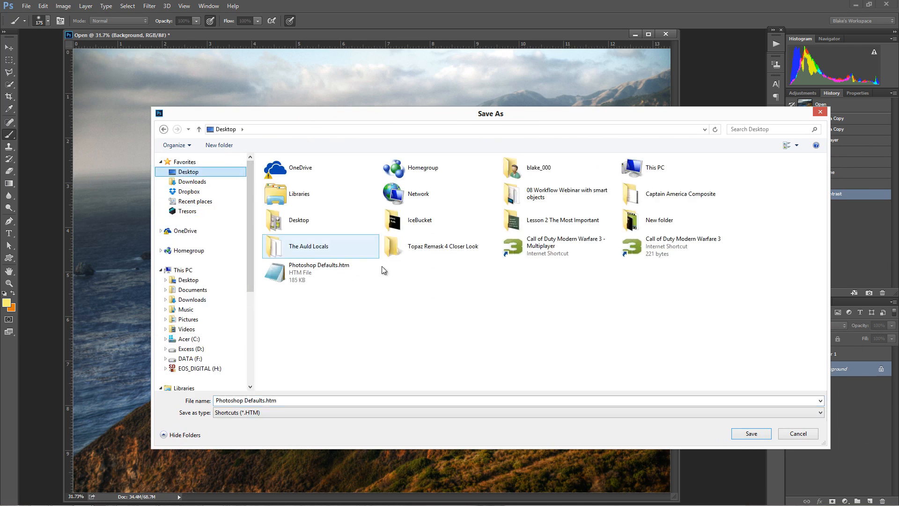
left_click(751, 433)
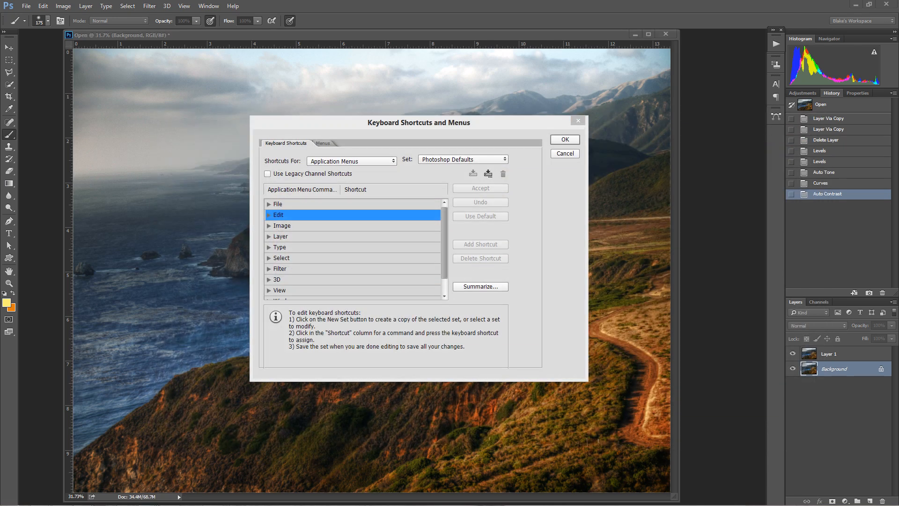
left_click(480, 286)
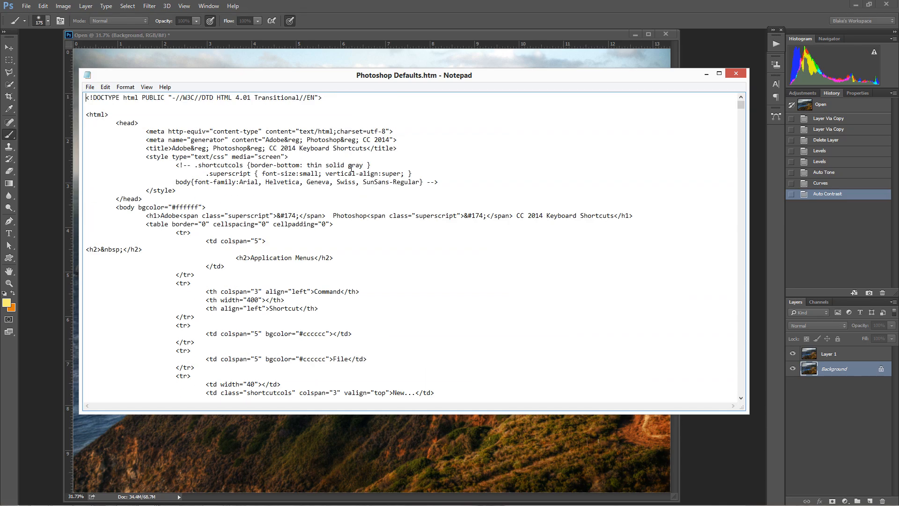
Scroll through the HTML source of Photoshop Defaults.htm in Notepad.
scroll("down", 3)
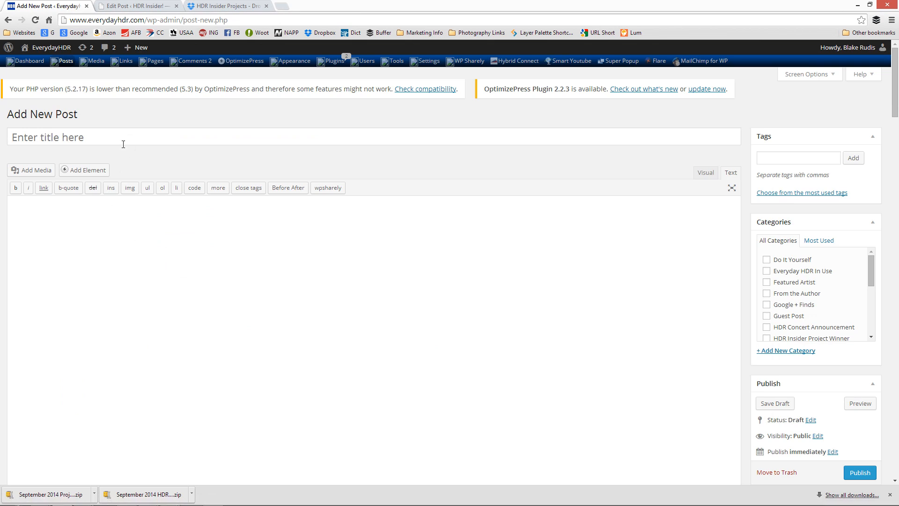
mouse_move(492, 262)
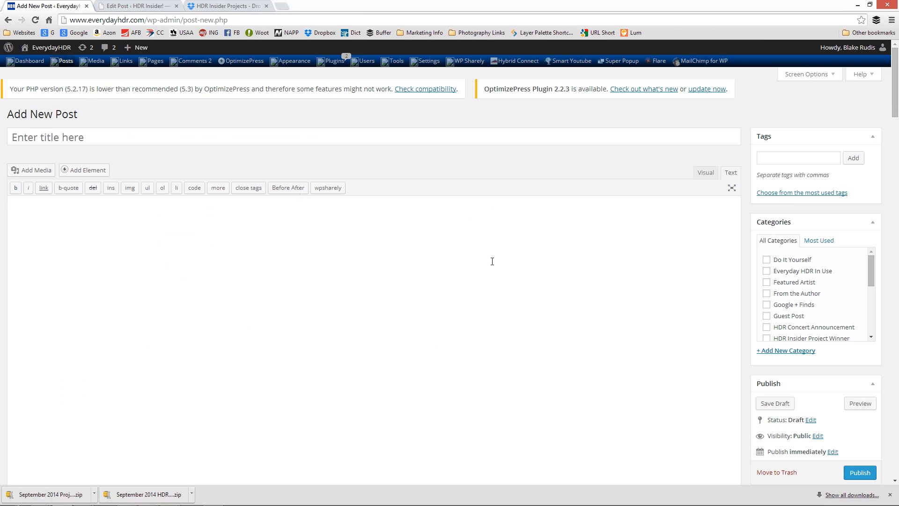
mouse_move(214, 250)
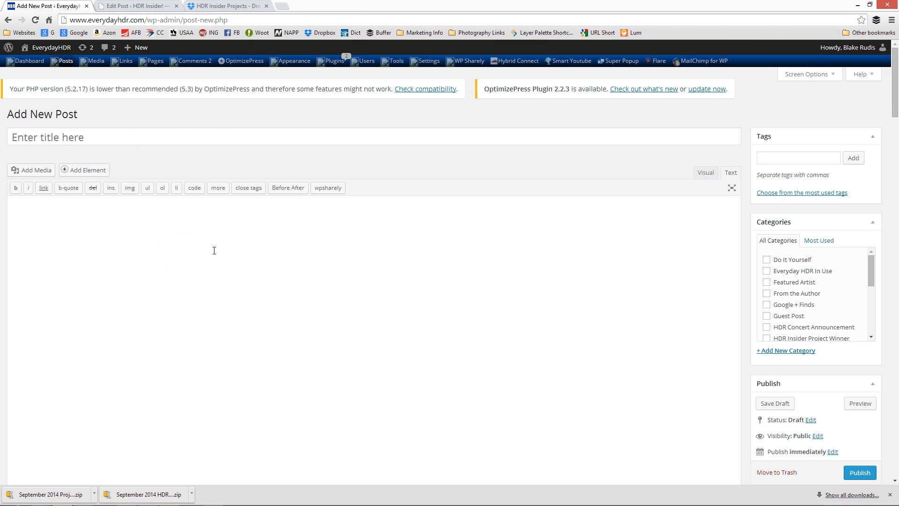
mouse_move(506, 281)
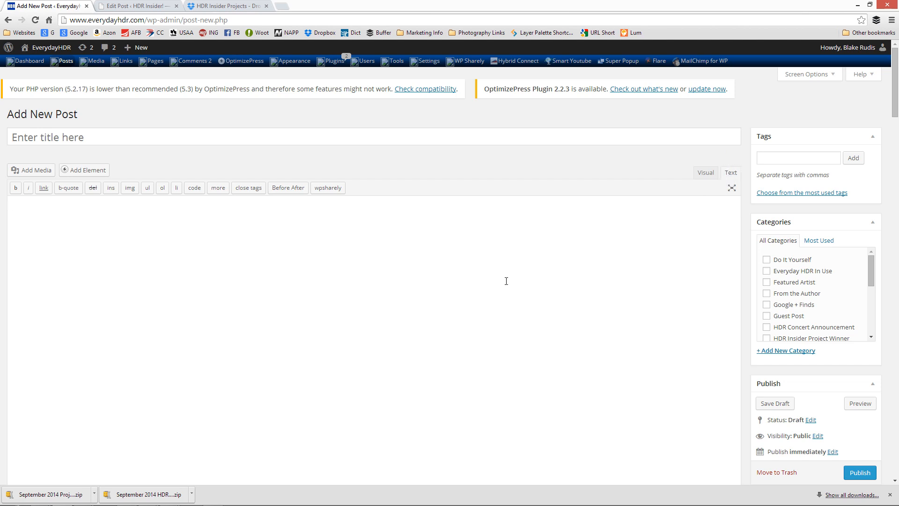
Scroll through the pasted Photoshop CC 2014 shortcut table in the draft post.
scroll("down", 3)
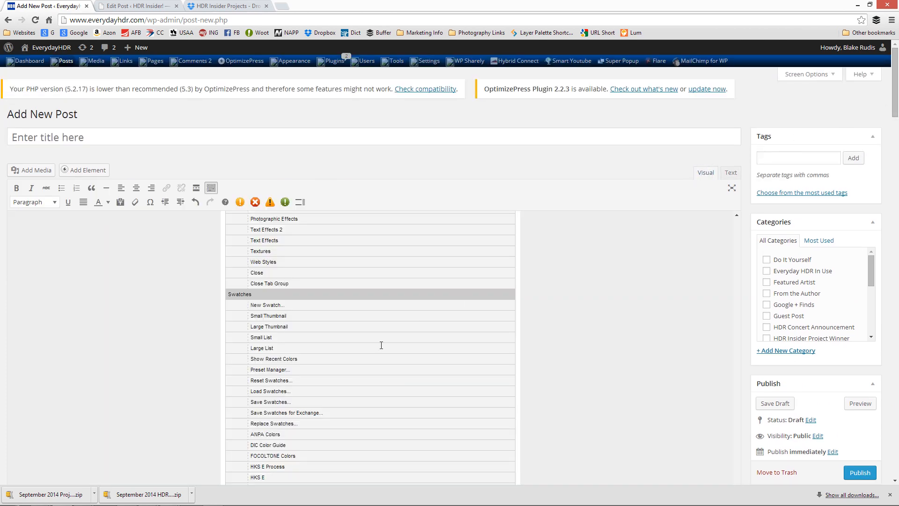
scroll("down", 3)
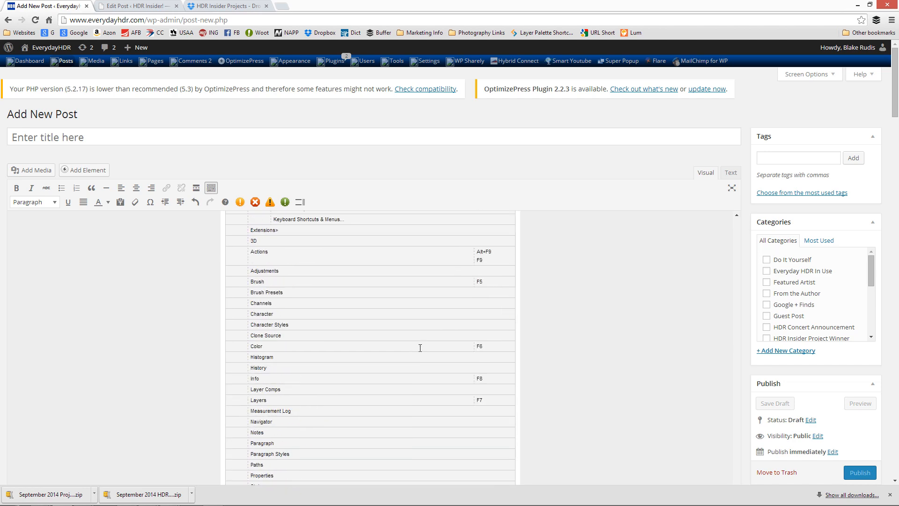
scroll("down", 3)
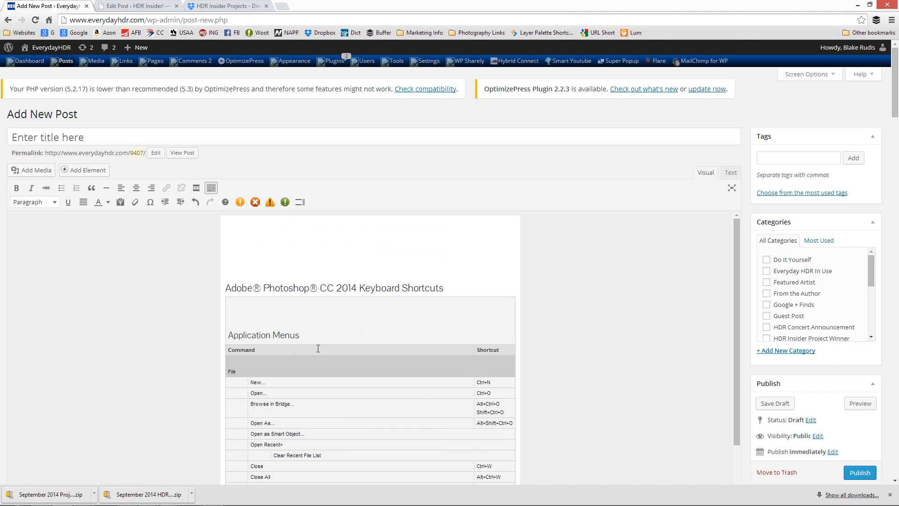
mouse_move(338, 339)
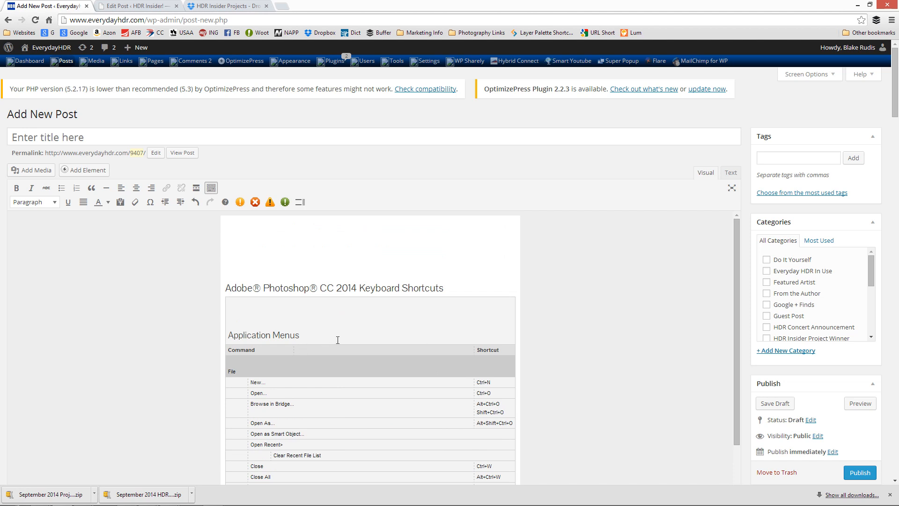
scroll("down", 3)
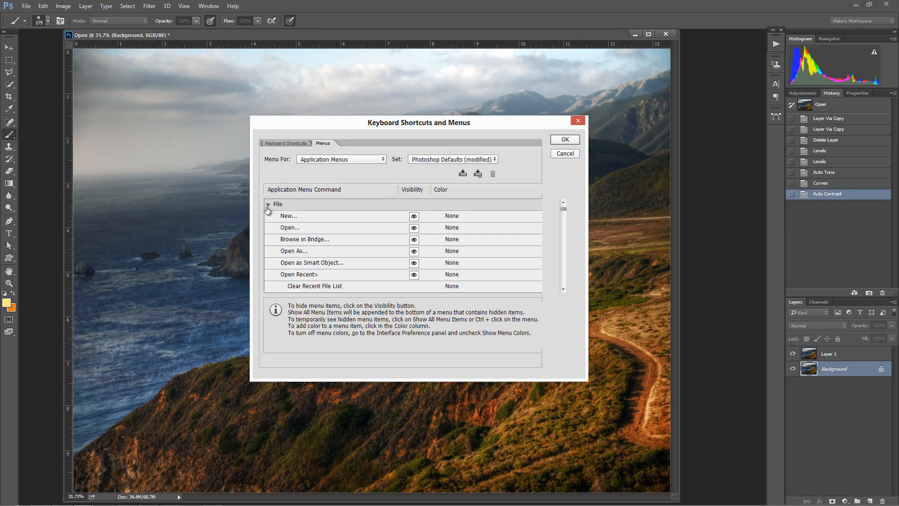
Give File > New the shortcut Alt+Shift+Ctrl+N, accepting despite the conflict warning.
left_click(288, 215)
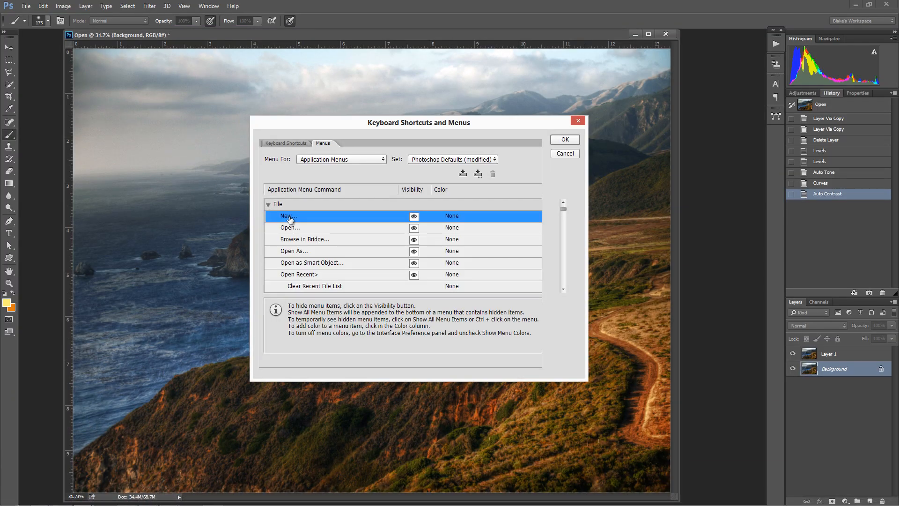
left_click(285, 143)
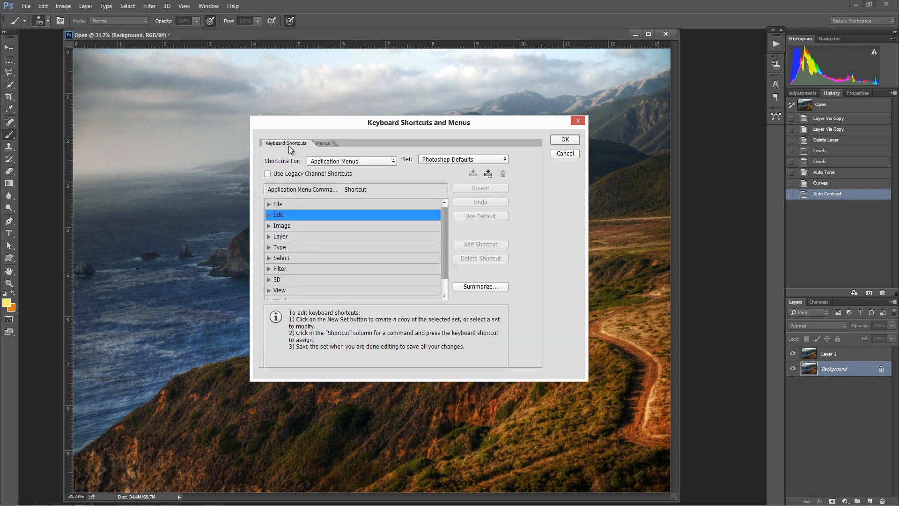
left_click(278, 204)
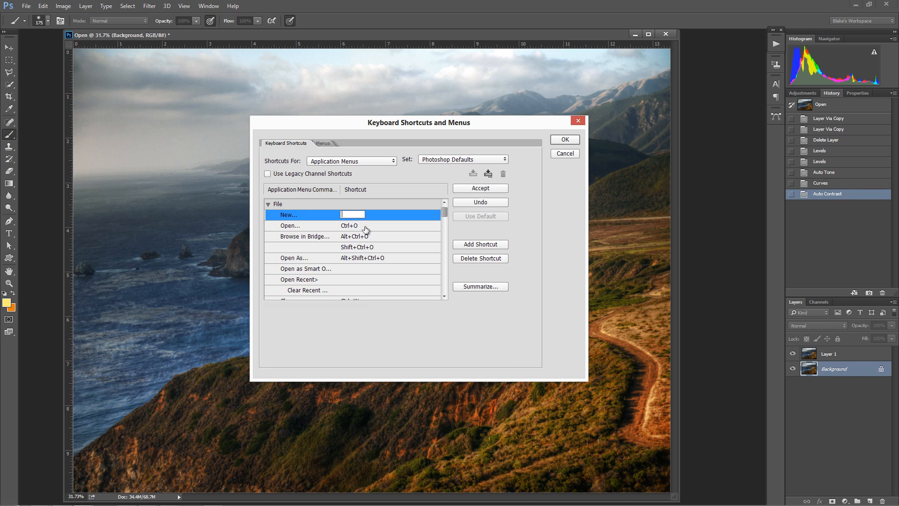
mouse_move(362, 226)
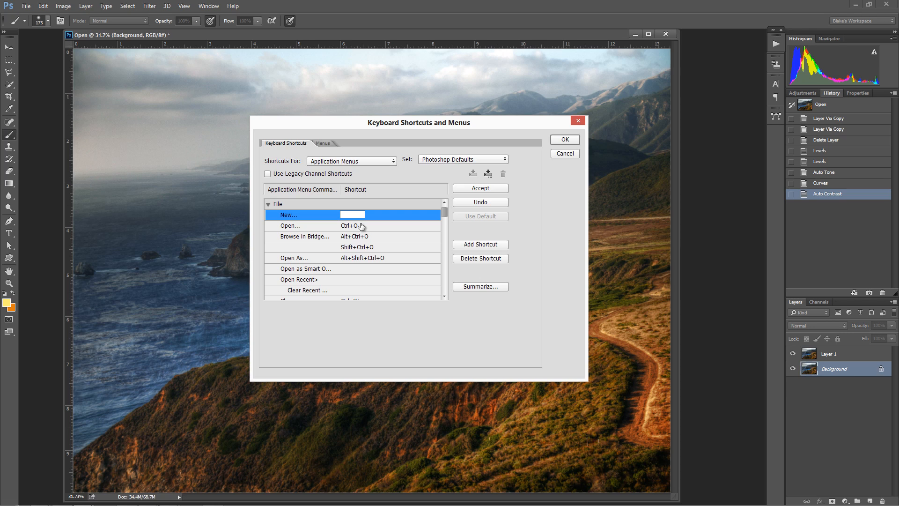
type("Alt+Shift+Ctrl+N")
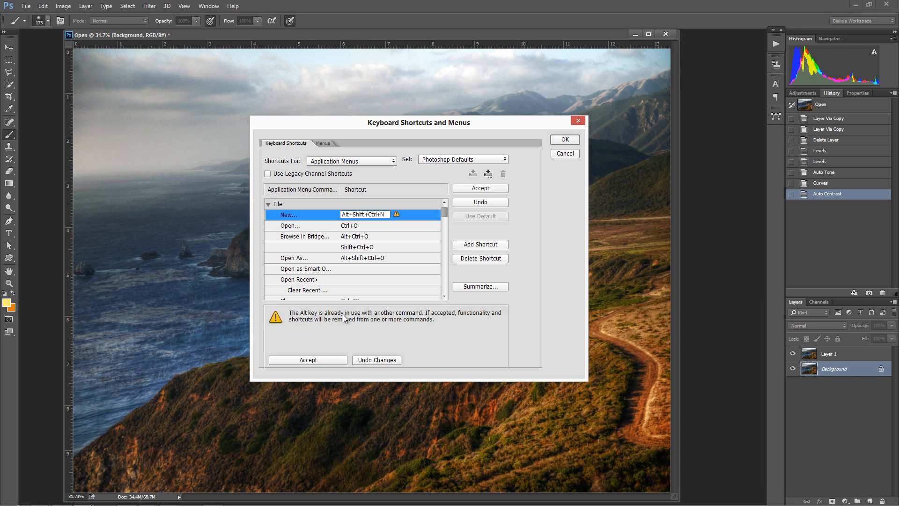
mouse_move(431, 324)
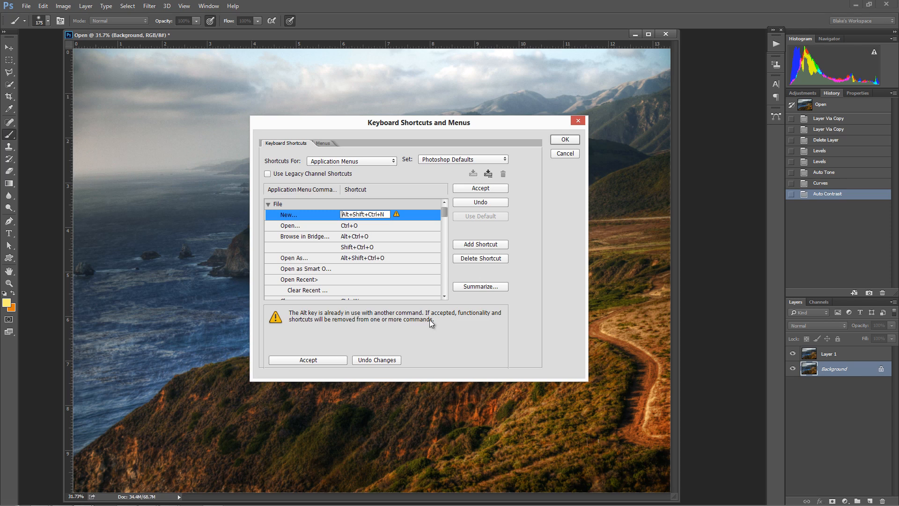
mouse_move(424, 327)
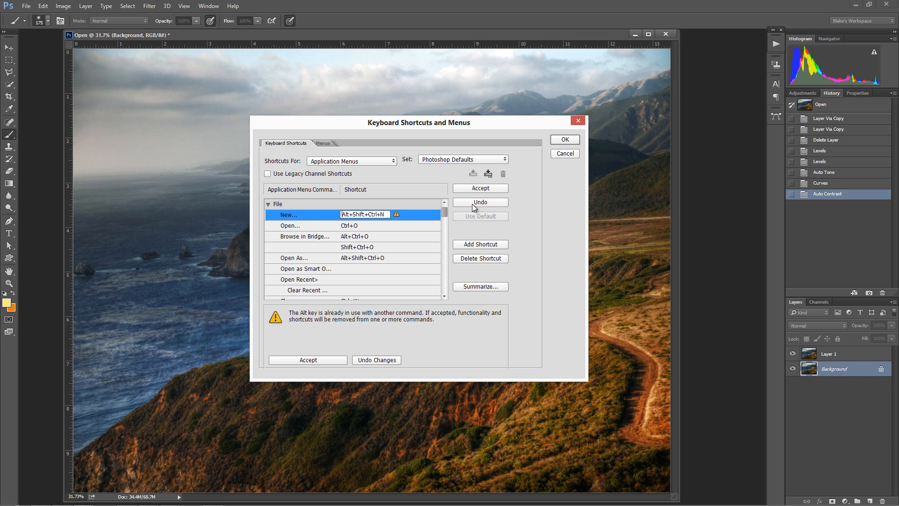
left_click(480, 189)
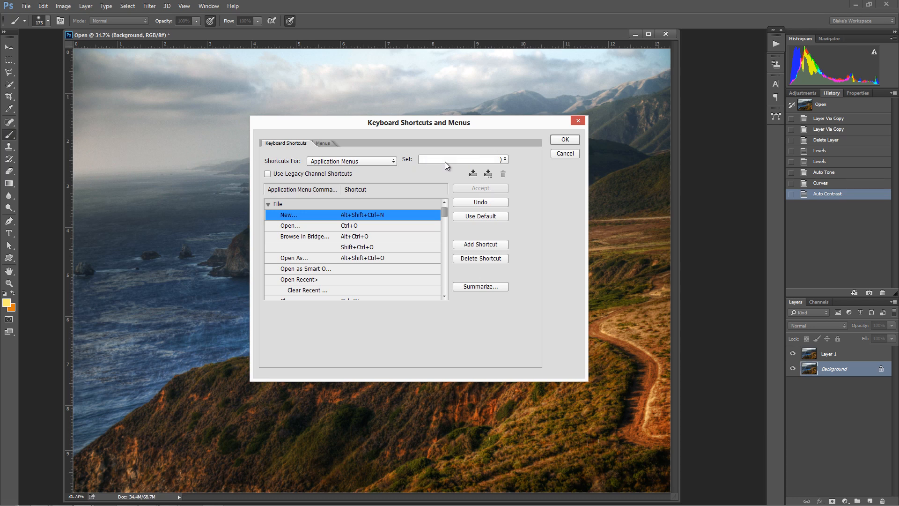
Switch the shortcut set to Photoshop Defaults without saving the modified set.
left_click(462, 159)
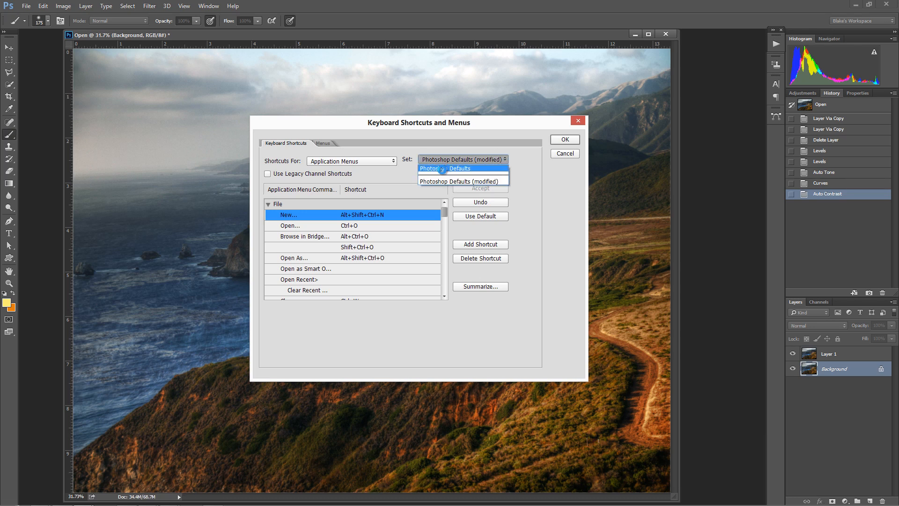
left_click(437, 168)
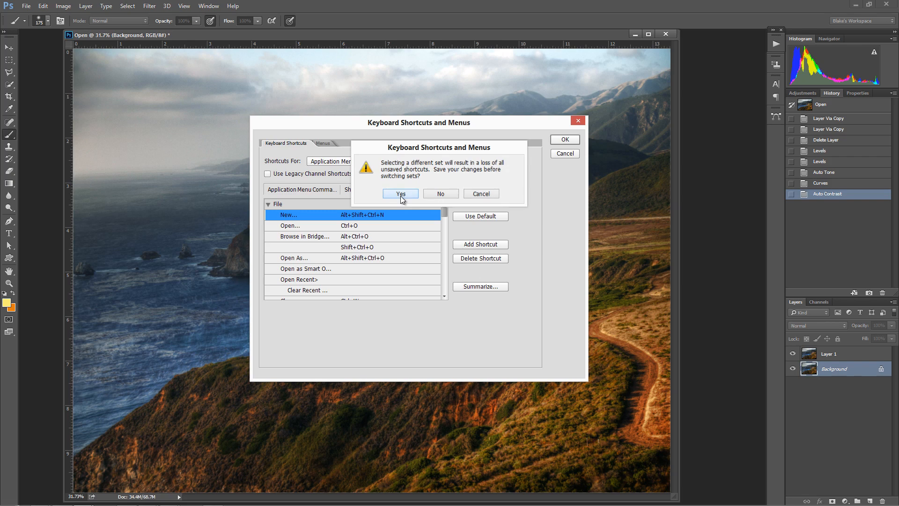
left_click(401, 194)
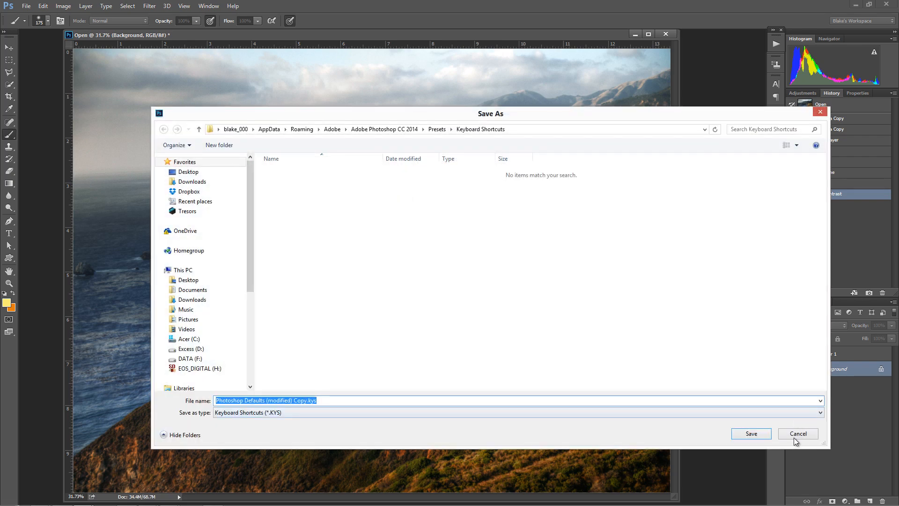
left_click(797, 433)
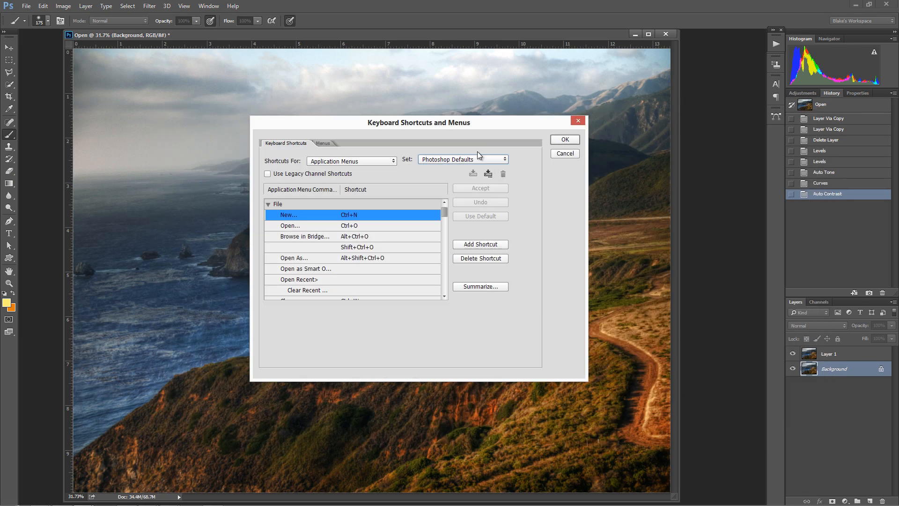